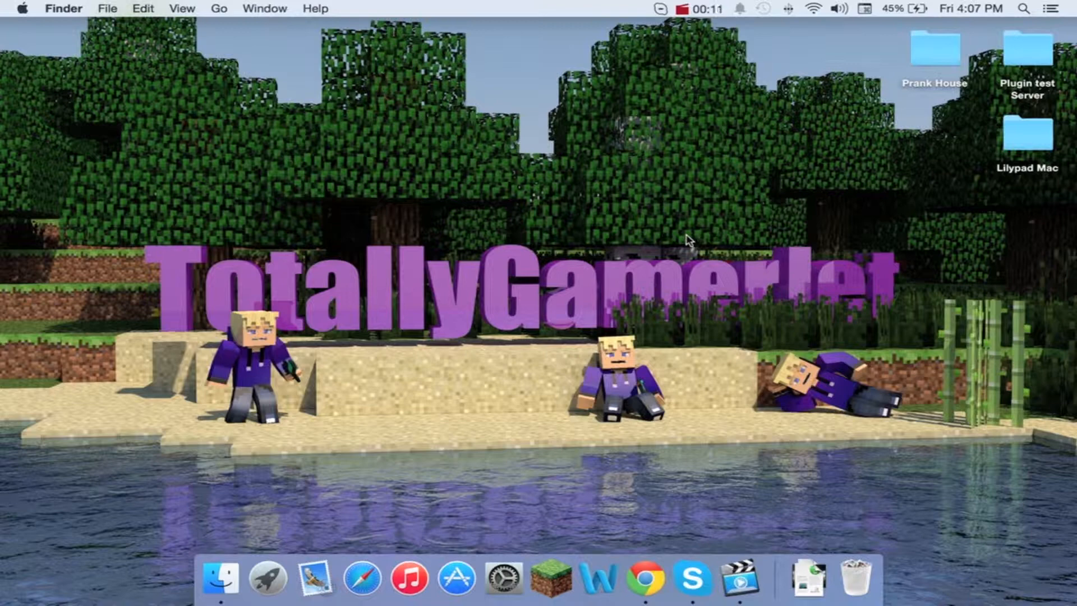
{"action": "mouse_move", "coordinate": [146, 70]}
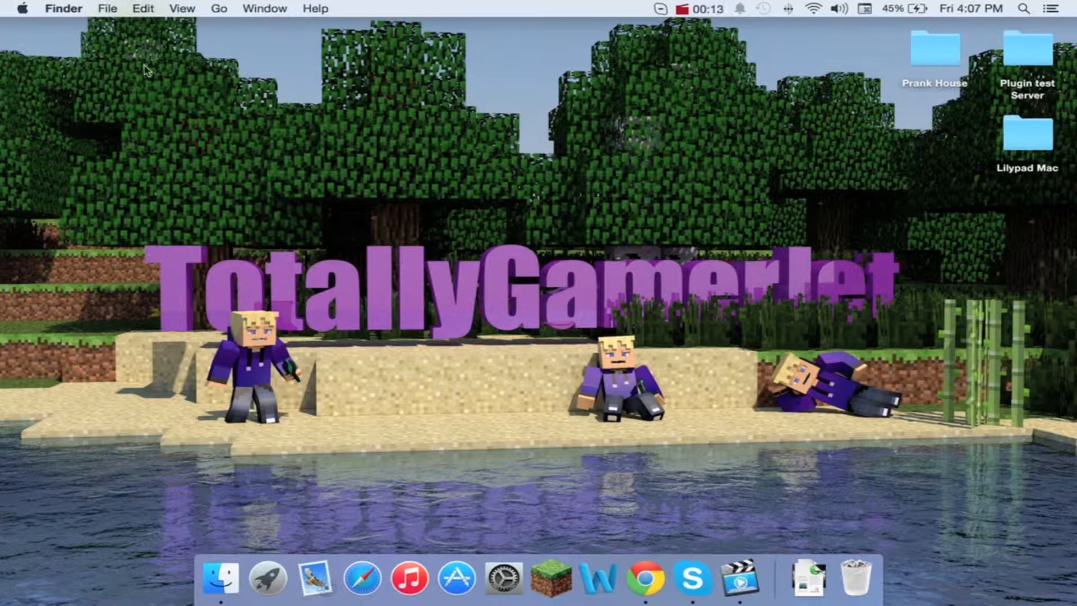
Create a desktop folder named Mac Lilypad Tutorial and open it in Finder
{"action": "right_click", "coordinate": [377, 154]}
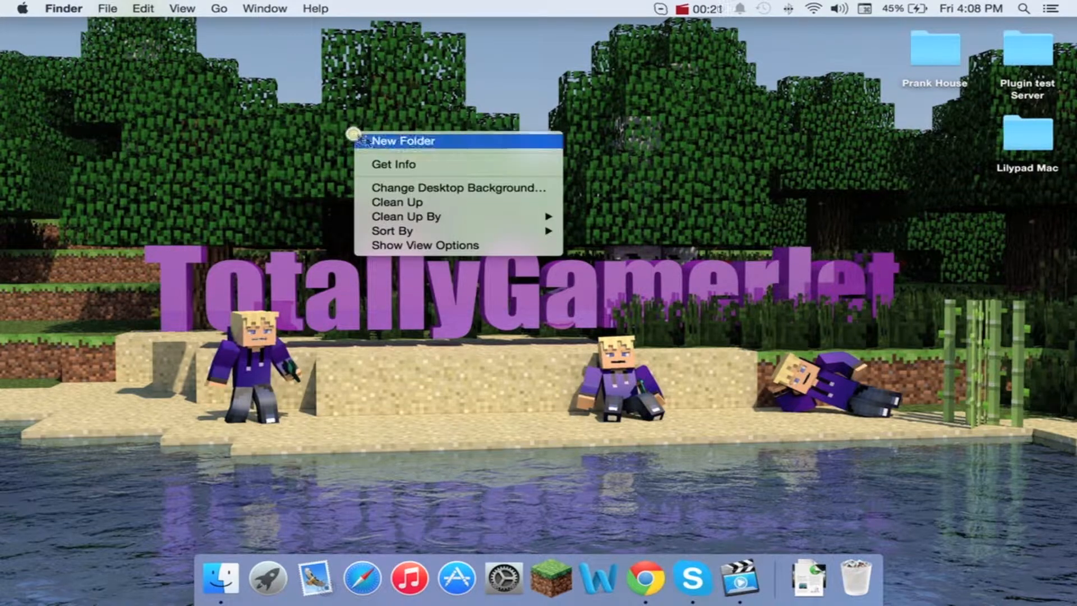
{"action": "left_click", "coordinate": [403, 140]}
{"action": "type", "text": "Mac Lilypad tutorial"}
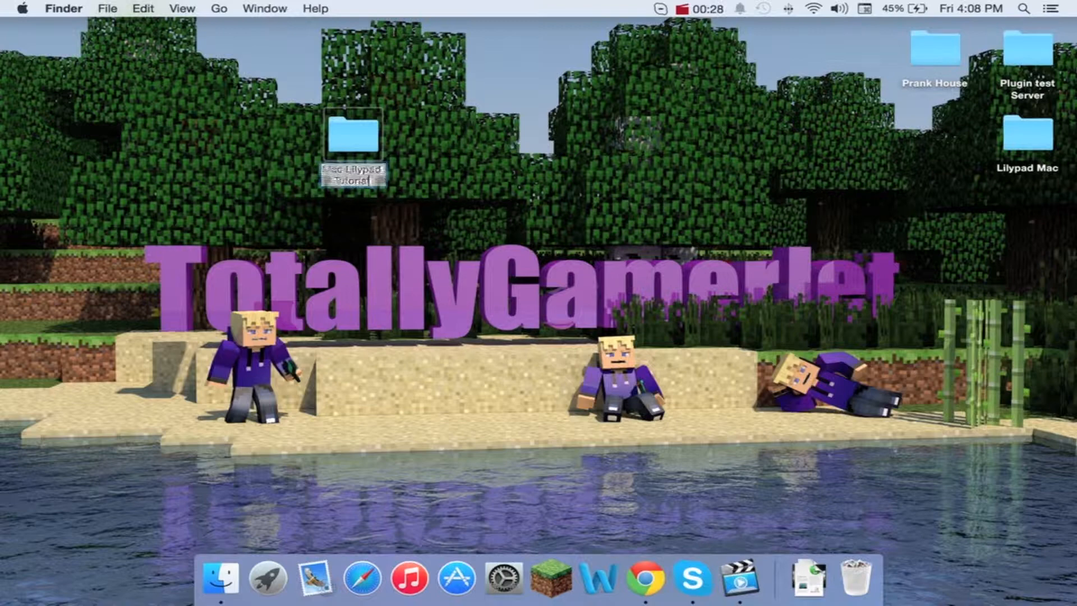
{"action": "double_click", "coordinate": [352, 130]}
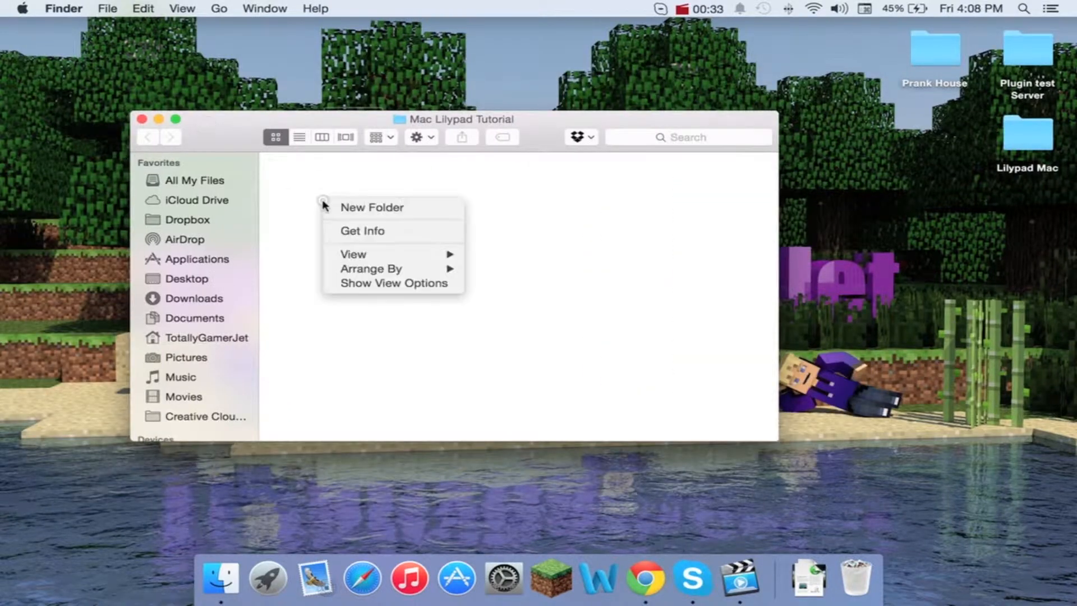
Add Servers and Lilypad subfolders, tidy their icons, and move Mac Lilypad Tutorial beside the other desktop folders
{"action": "left_click", "coordinate": [371, 206]}
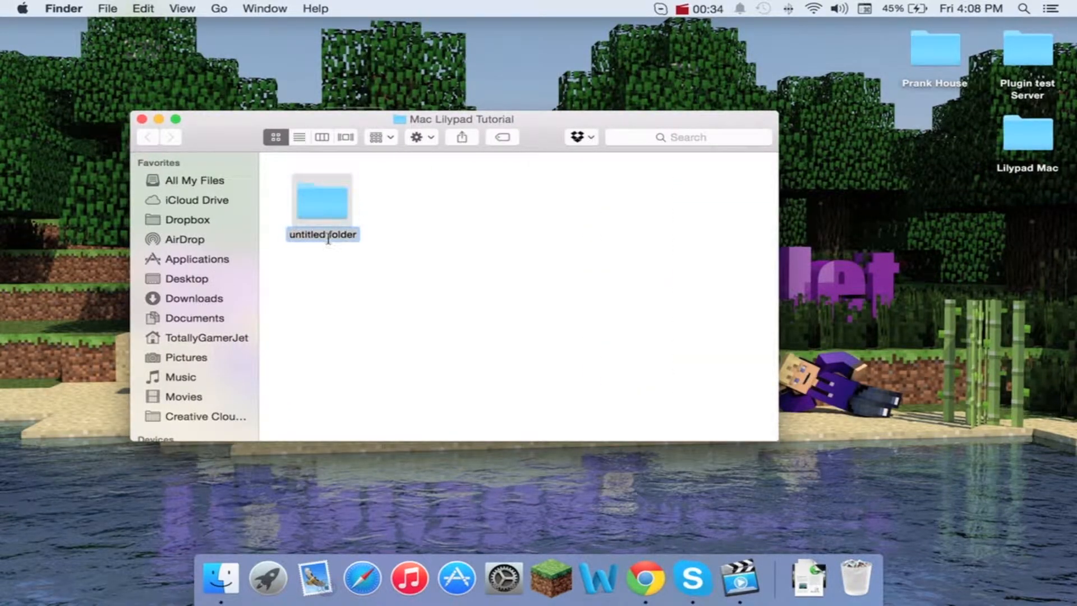
{"action": "type", "text": "Servers"}
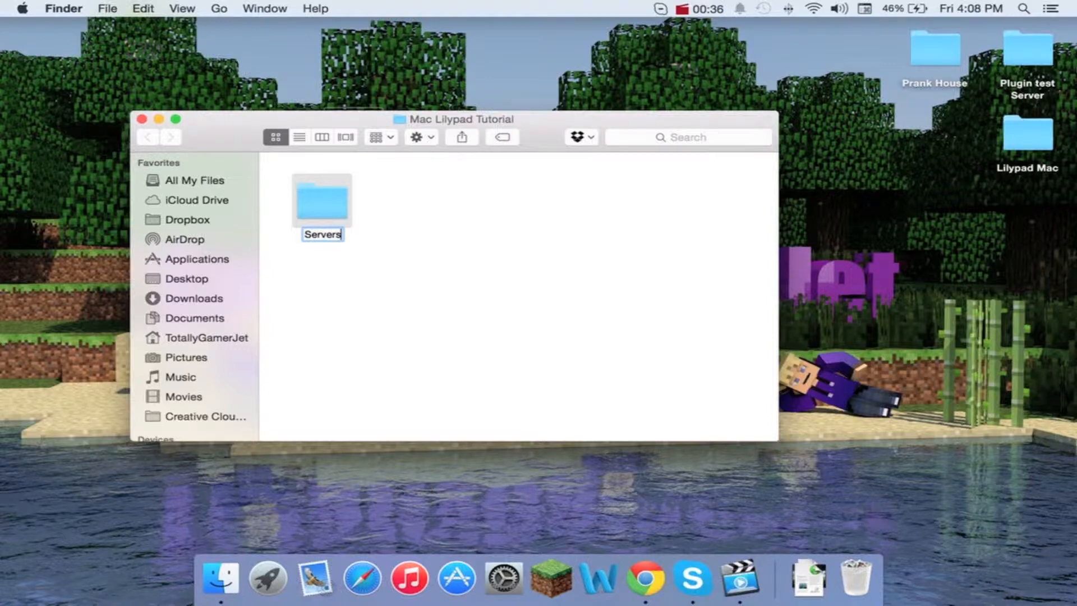
{"action": "right_click", "coordinate": [461, 228]}
{"action": "type", "text": "Lily"}
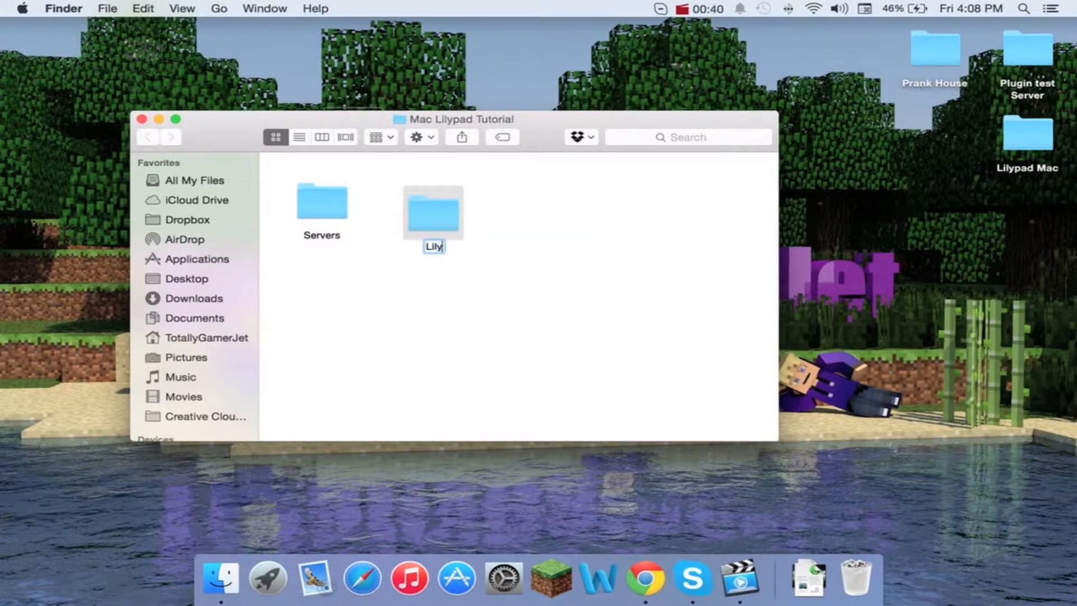
{"action": "right_click", "coordinate": [543, 226]}
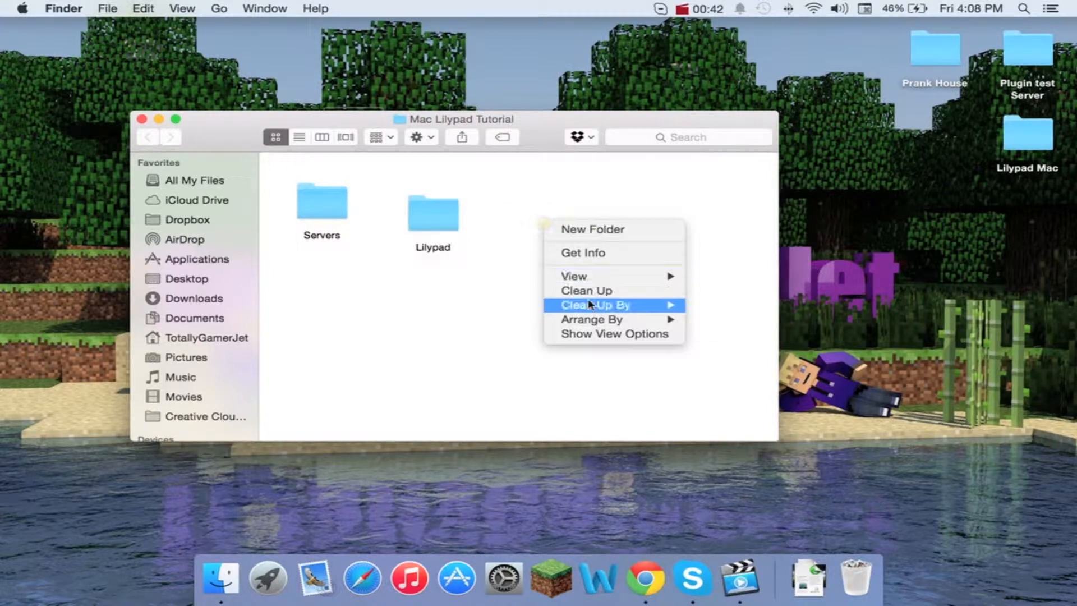
{"action": "left_click", "coordinate": [519, 253]}
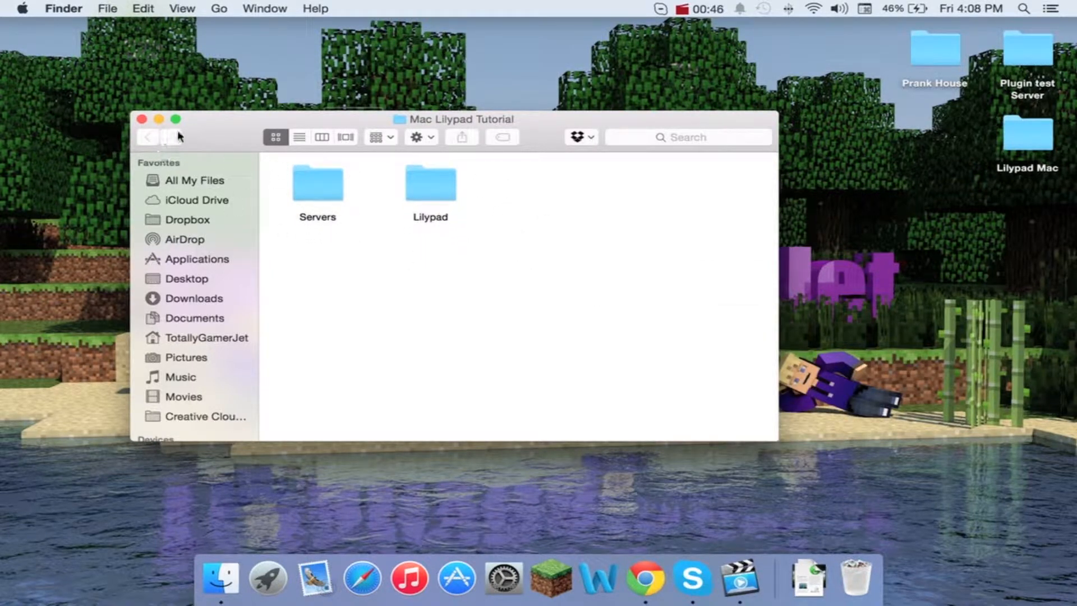
{"action": "left_click_drag", "start_coordinate": [459, 119], "coordinate": [519, 220]}
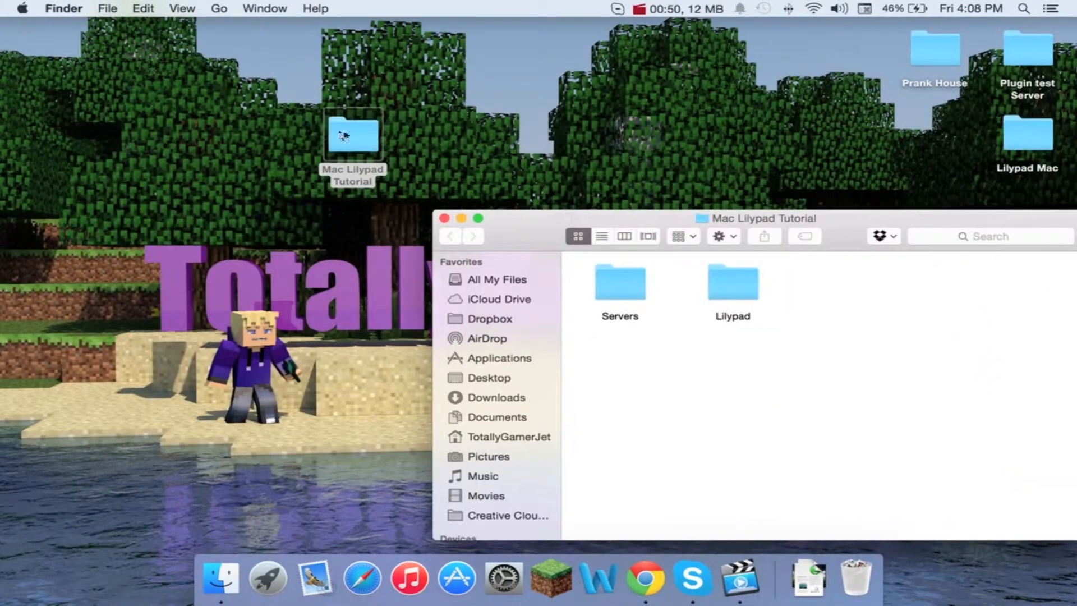
{"action": "left_click_drag", "start_coordinate": [352, 134], "coordinate": [838, 51]}
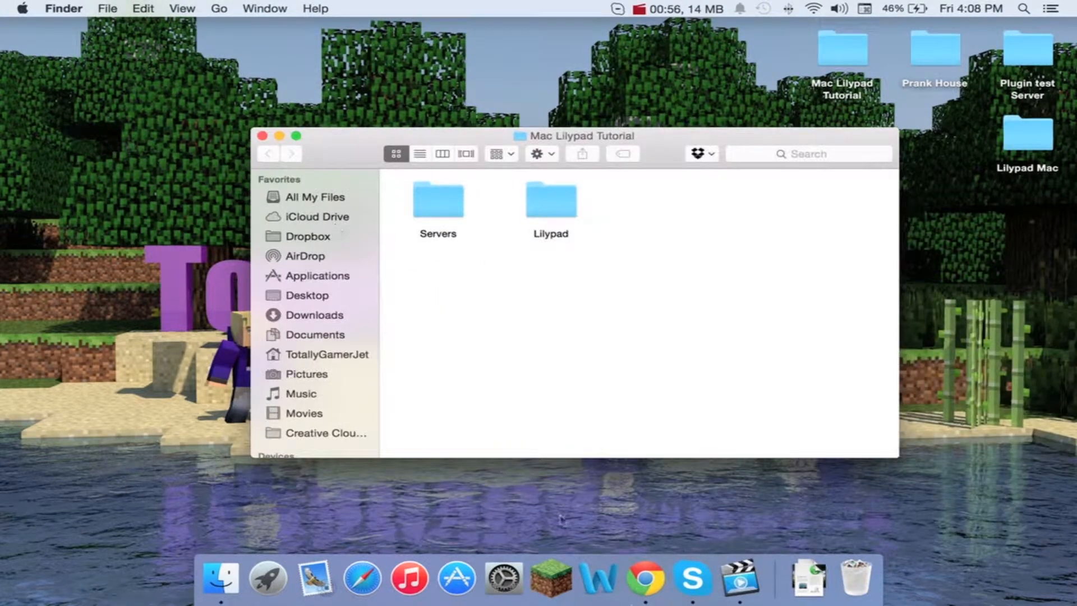
{"action": "mouse_move", "coordinate": [646, 576]}
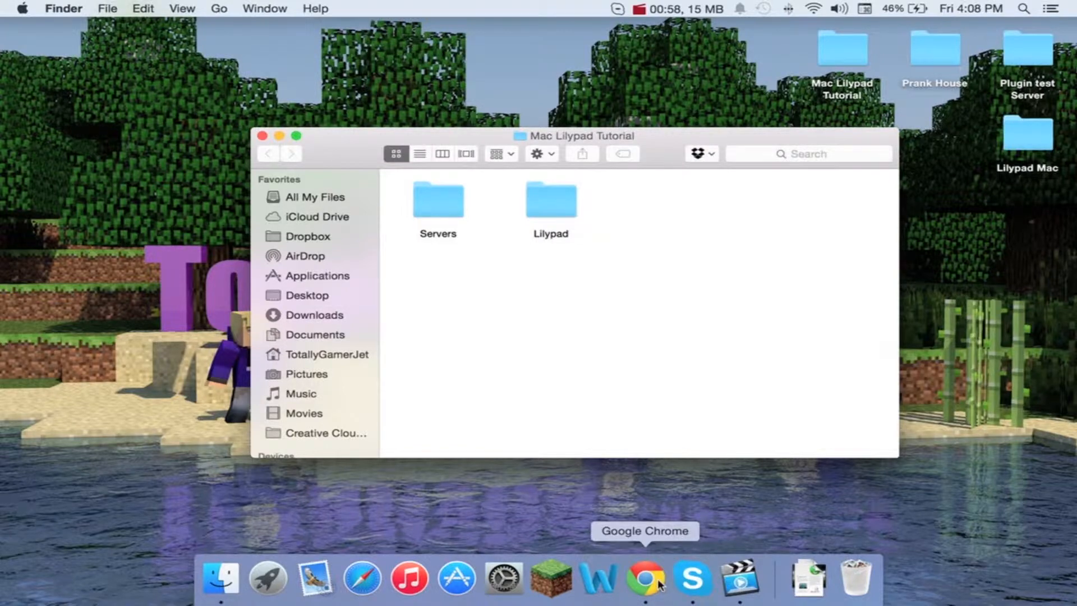
In Chrome on ci.lilypadmc.org, download connect-darwin-amd64 from Go-Server-Connect and proxy-darwin-amd64 from Go-Server-Proxy
{"action": "left_click", "coordinate": [646, 576]}
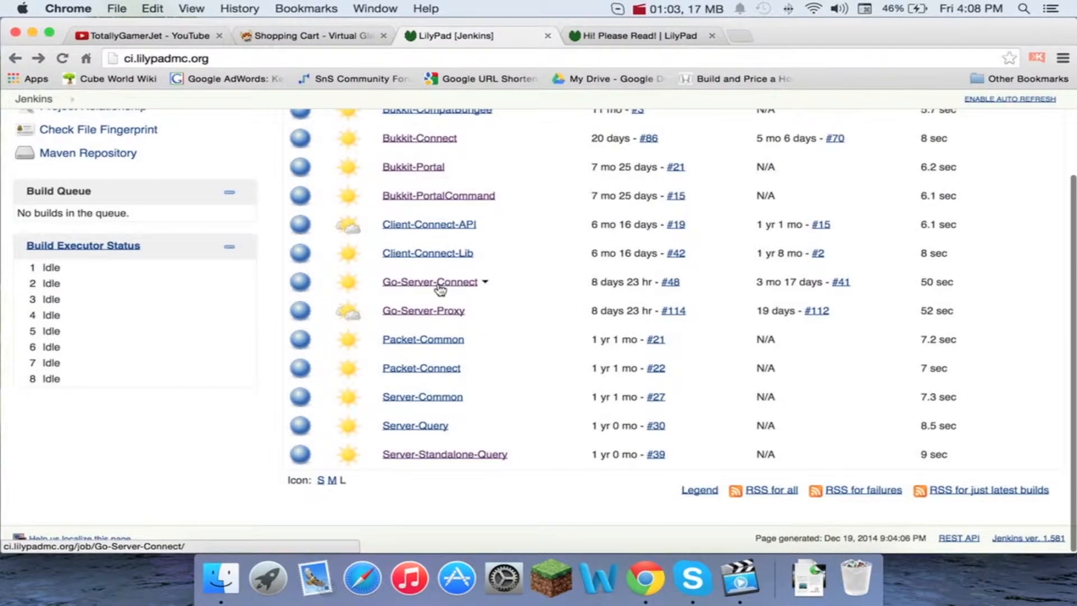
{"action": "left_click", "coordinate": [429, 282]}
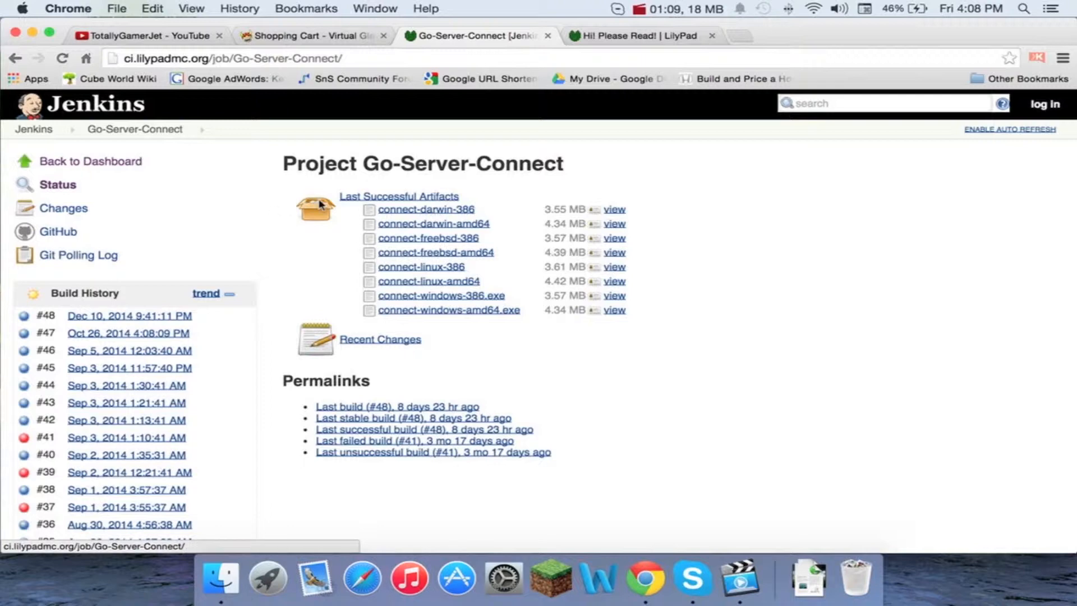
{"action": "mouse_move", "coordinate": [481, 216]}
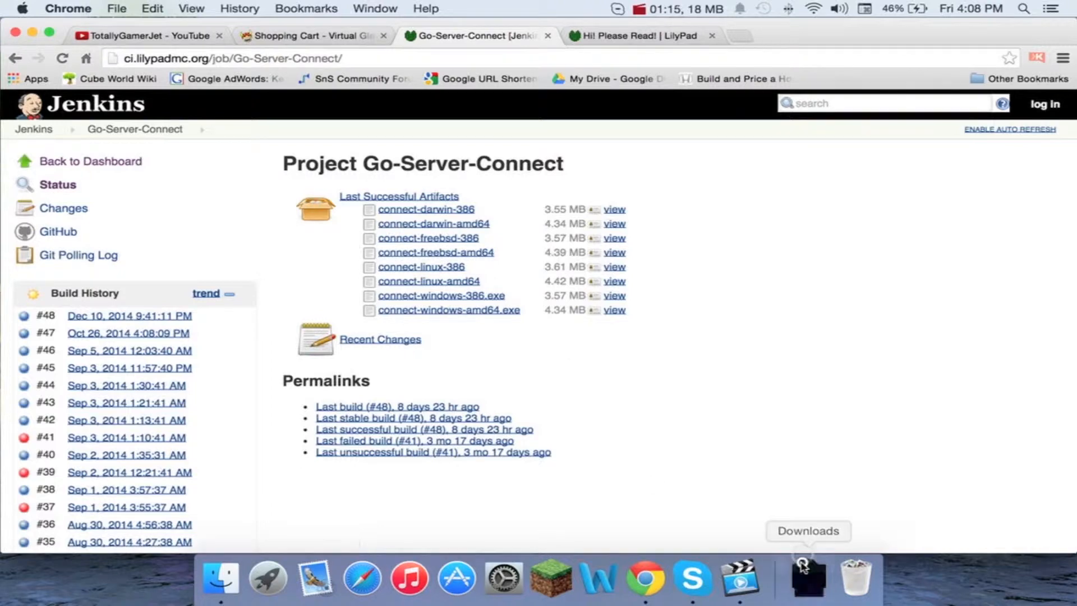
{"action": "left_click", "coordinate": [805, 576]}
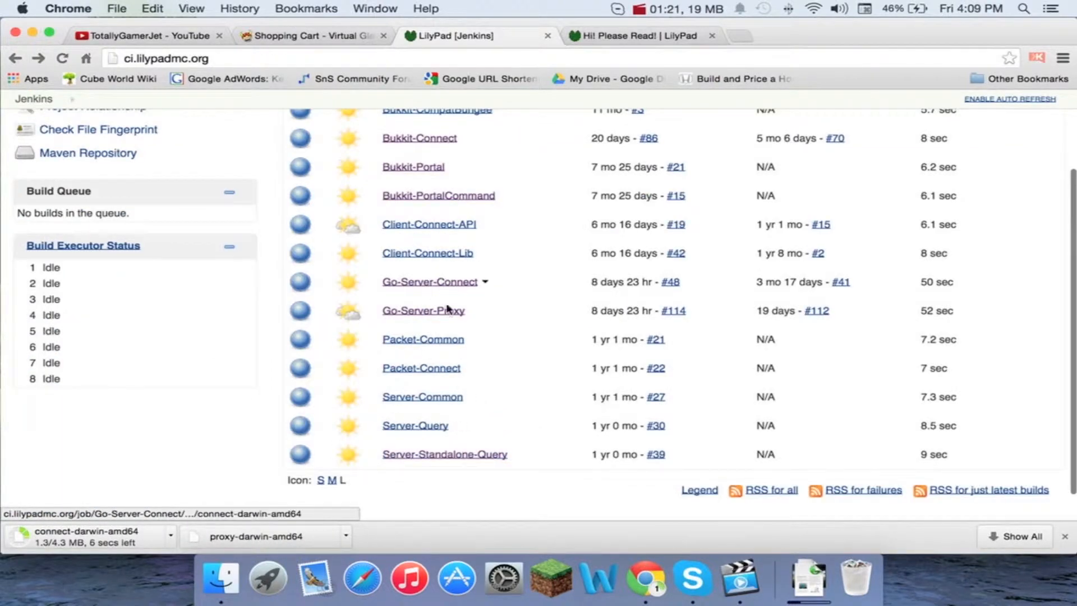
{"action": "left_click", "coordinate": [422, 310]}
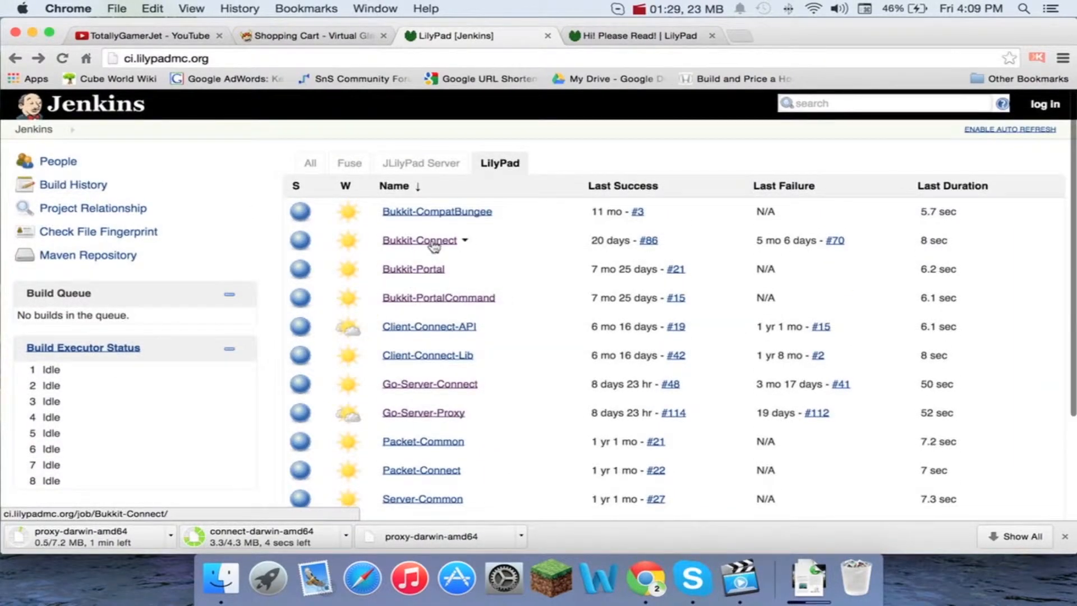
Download Bukkit-Connect.jar, Bukkit-Portal.jar and Bukkit-PortalCommand.jar from their Jenkins projects, then return to the tutorial folder
{"action": "left_click", "coordinate": [418, 240]}
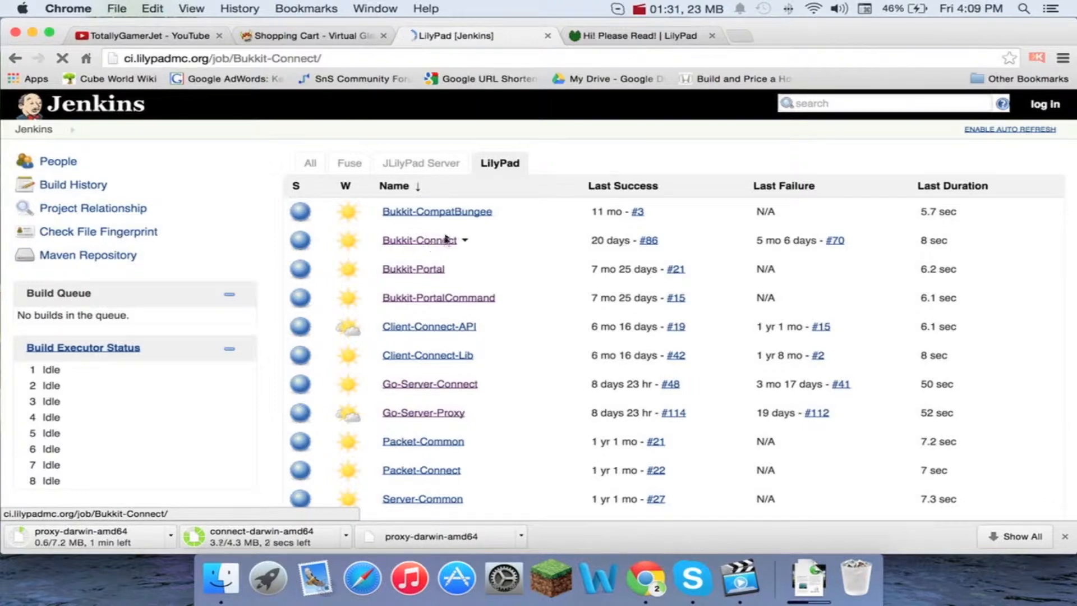
{"action": "left_click", "coordinate": [420, 240]}
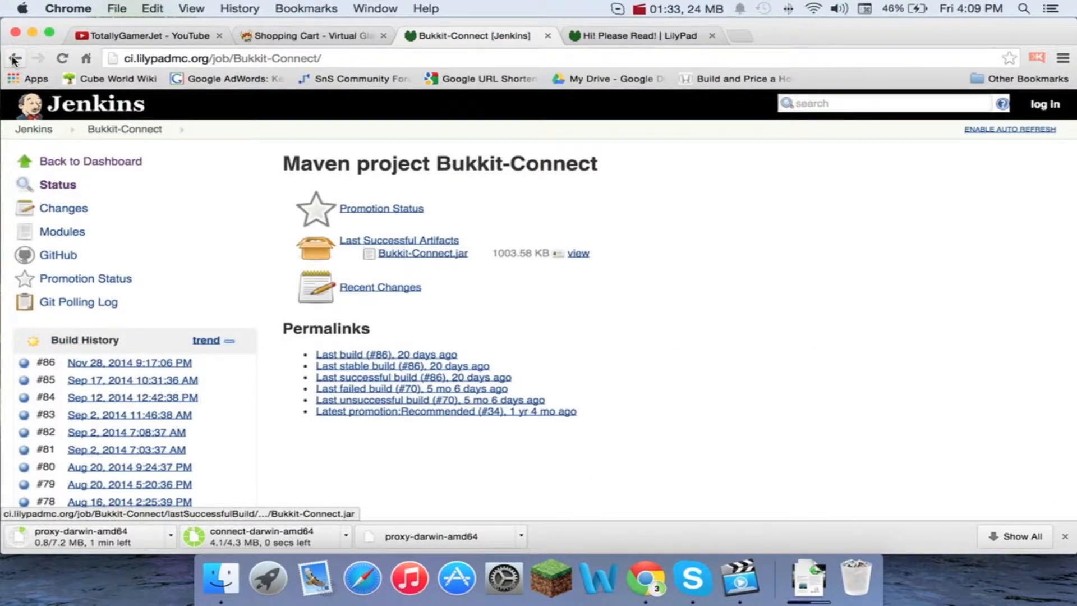
{"action": "left_click", "coordinate": [14, 57]}
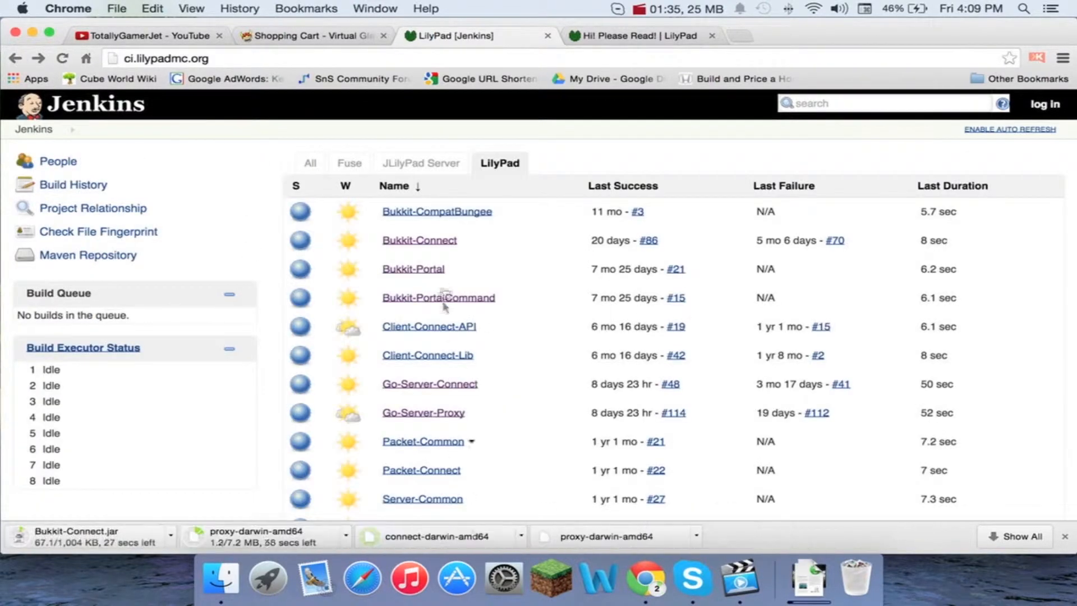
{"action": "left_click", "coordinate": [412, 268]}
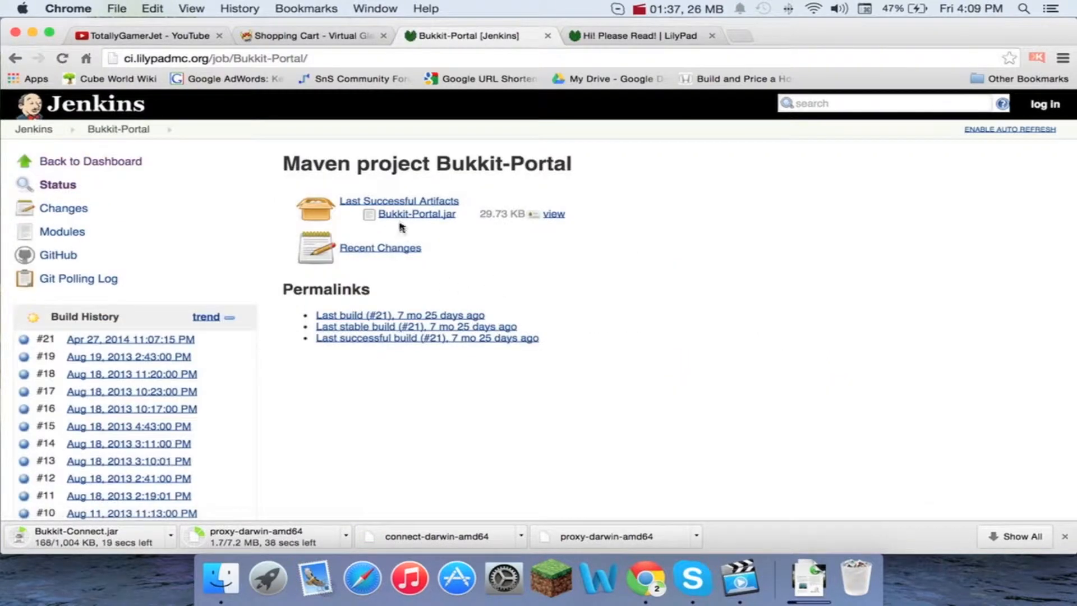
{"action": "left_click", "coordinate": [416, 213]}
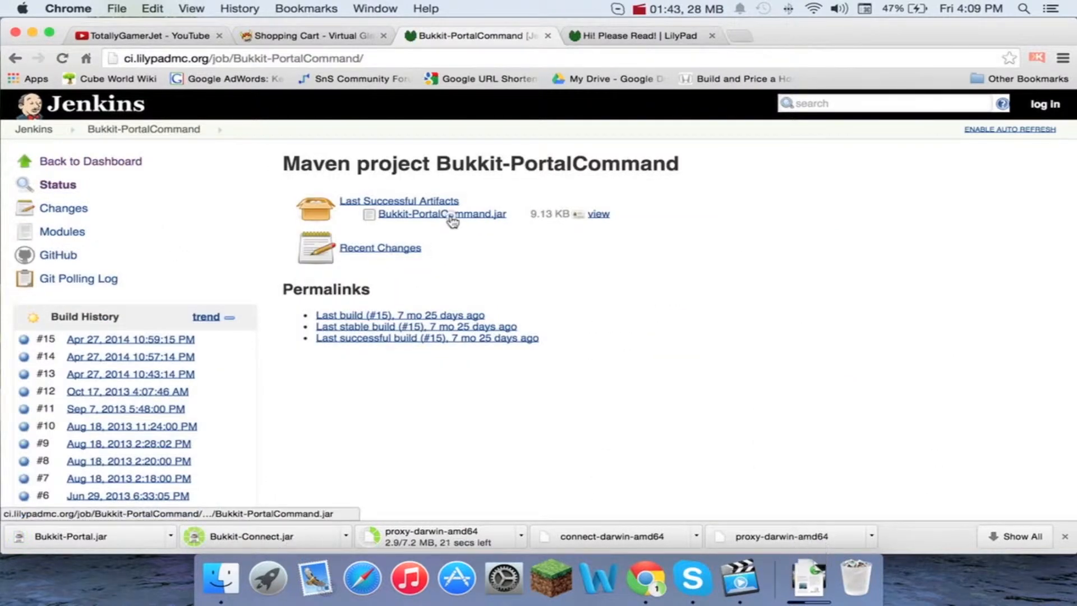
{"action": "left_click", "coordinate": [442, 214]}
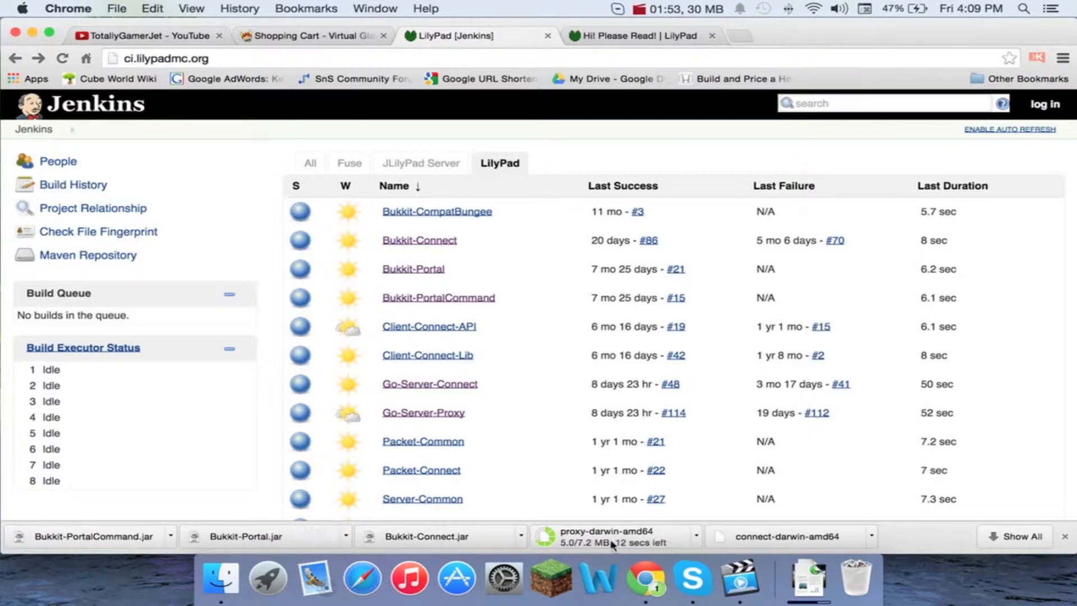
{"action": "left_click", "coordinate": [219, 579]}
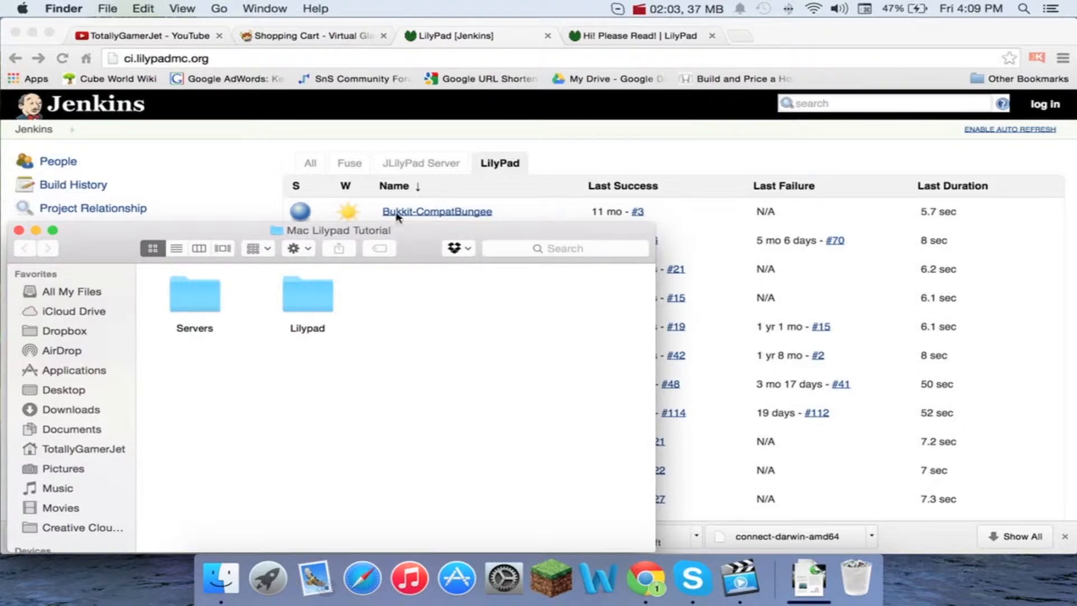
{"action": "mouse_move", "coordinate": [65, 296]}
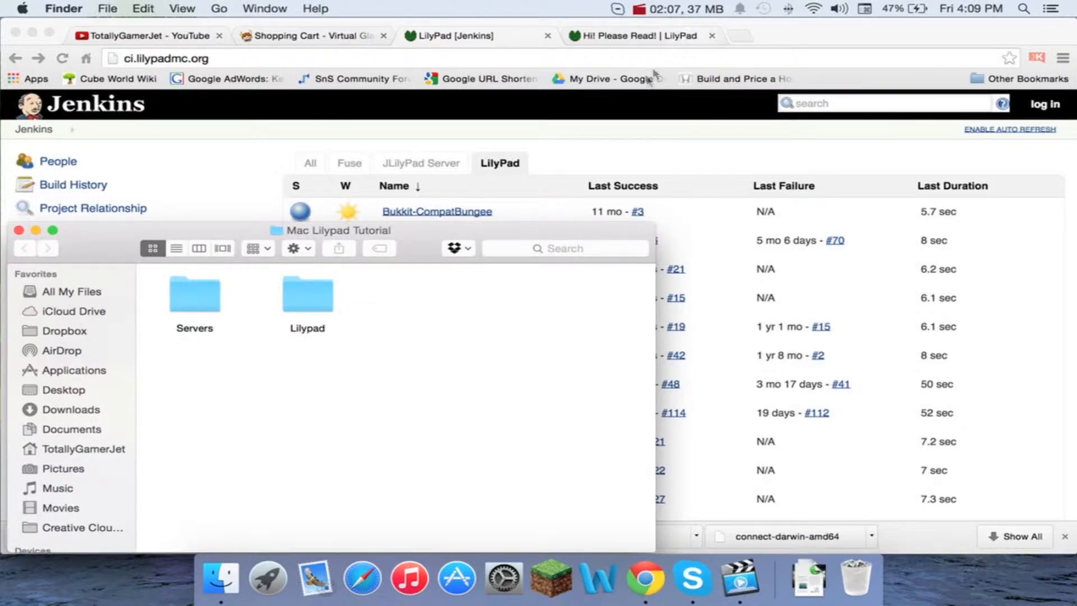
Switch back to Finder and open the Servers folder inside Mac Lilypad Tutorial
{"action": "left_click", "coordinate": [676, 7]}
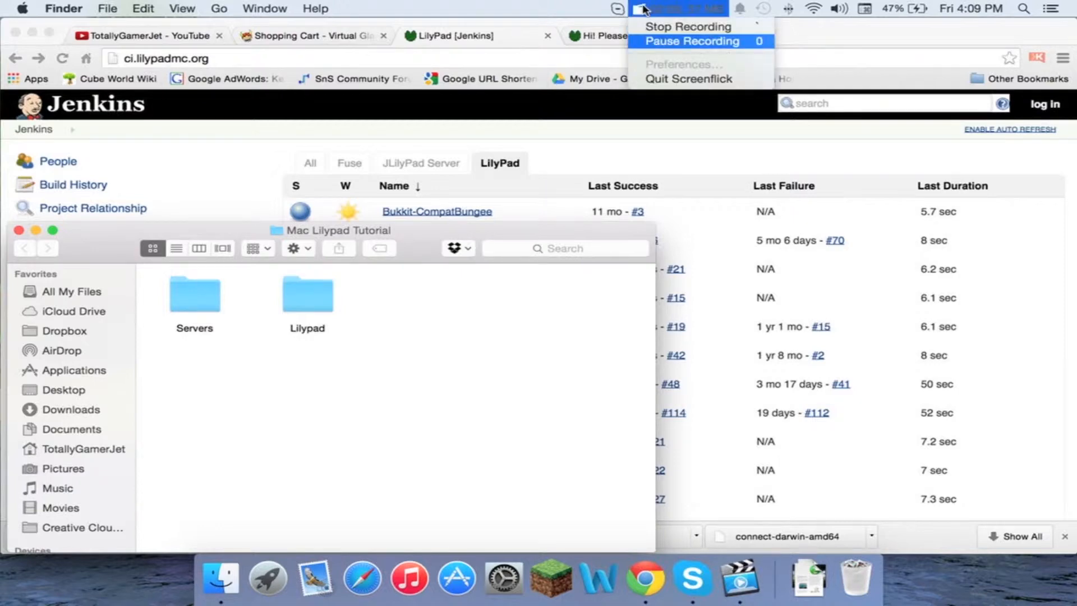
{"action": "left_click", "coordinate": [194, 294]}
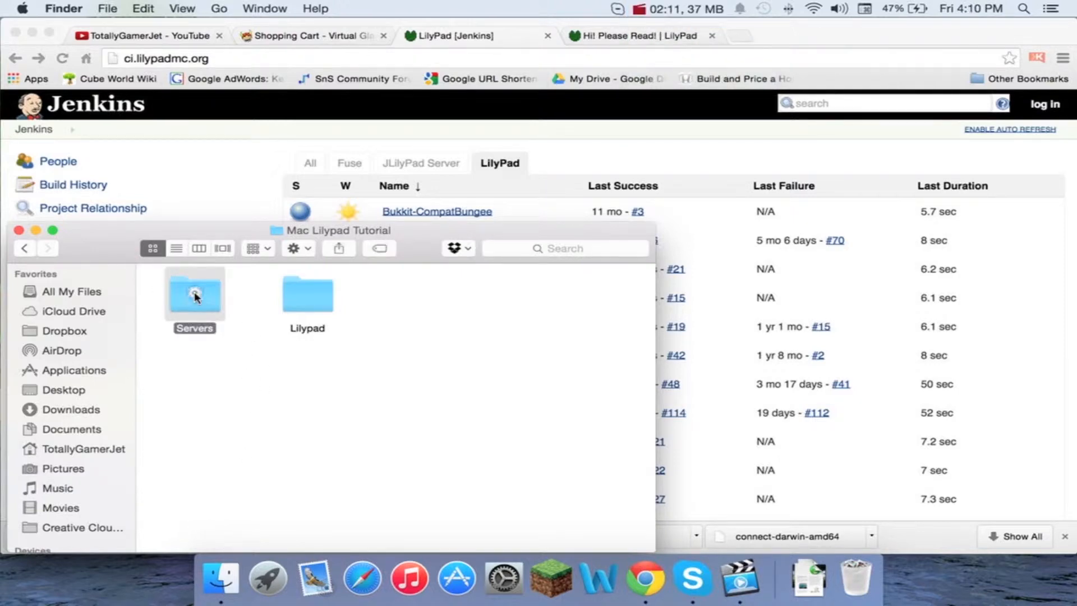
{"action": "double_click", "coordinate": [194, 292]}
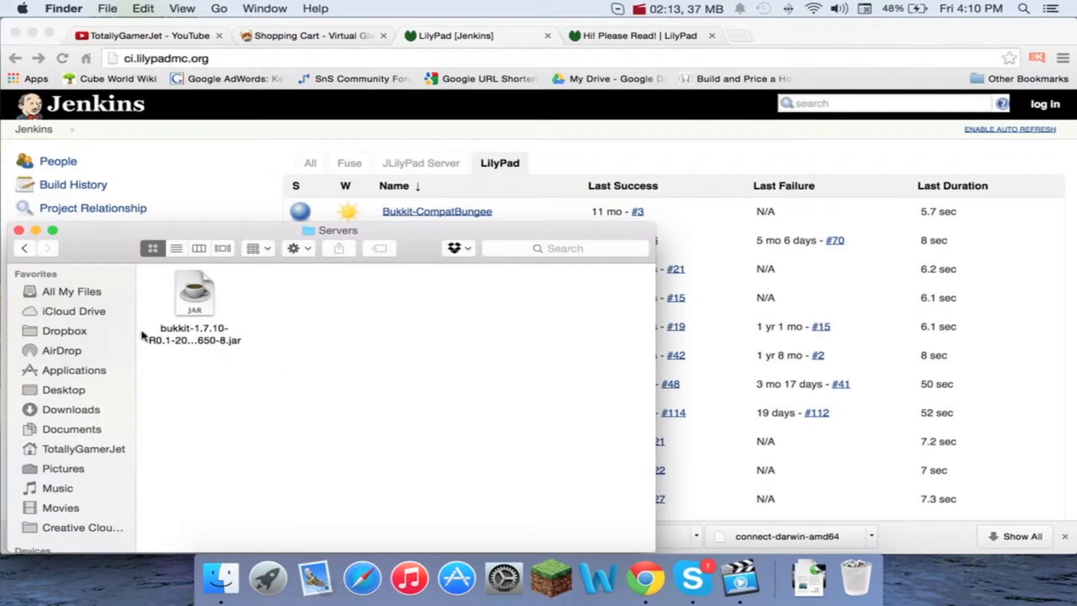
{"action": "mouse_move", "coordinate": [177, 357]}
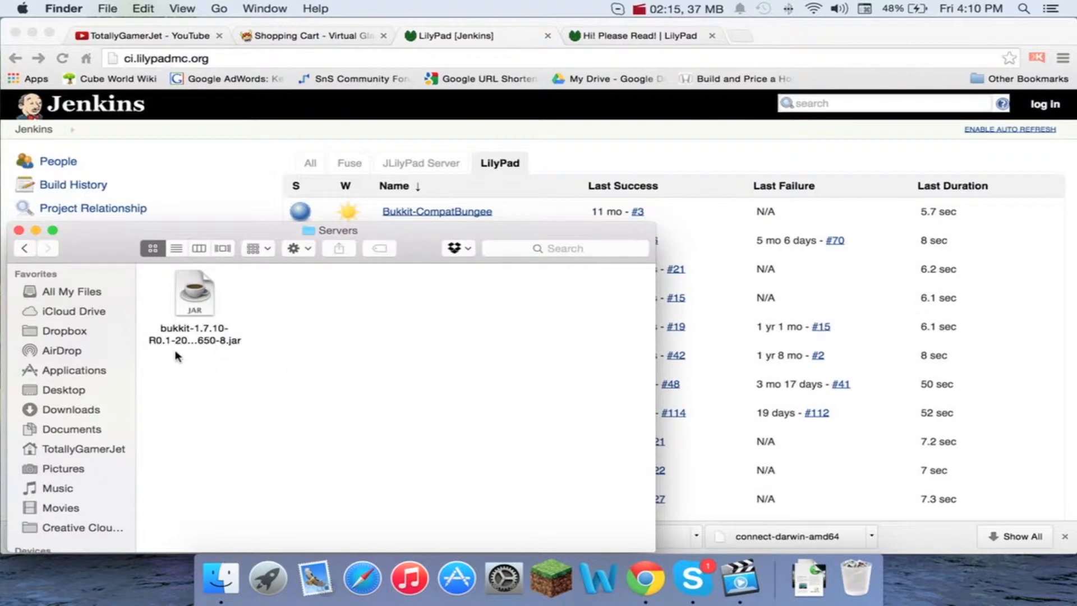
{"action": "mouse_move", "coordinate": [170, 354]}
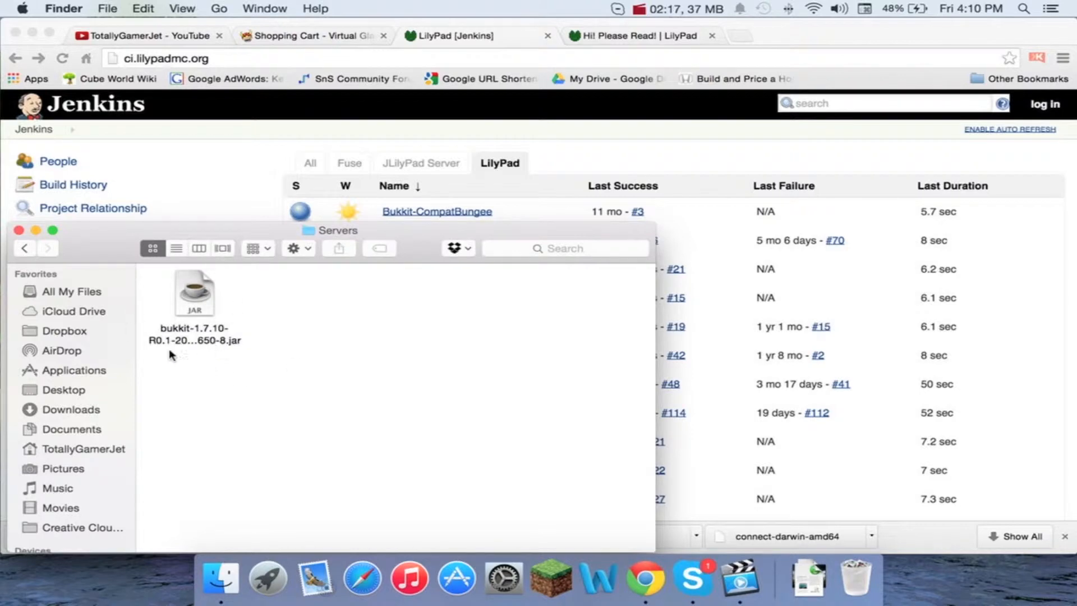
Rename the downloaded Bukkit 1.7.10 server jar to bukkit.jar
{"action": "left_click", "coordinate": [194, 292]}
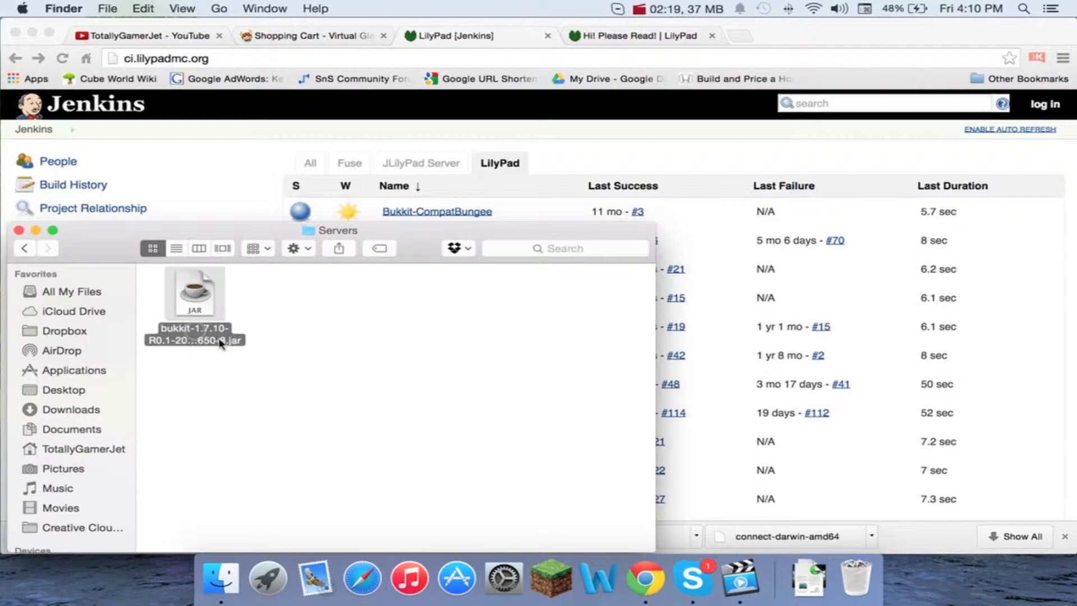
{"action": "left_click", "coordinate": [194, 336]}
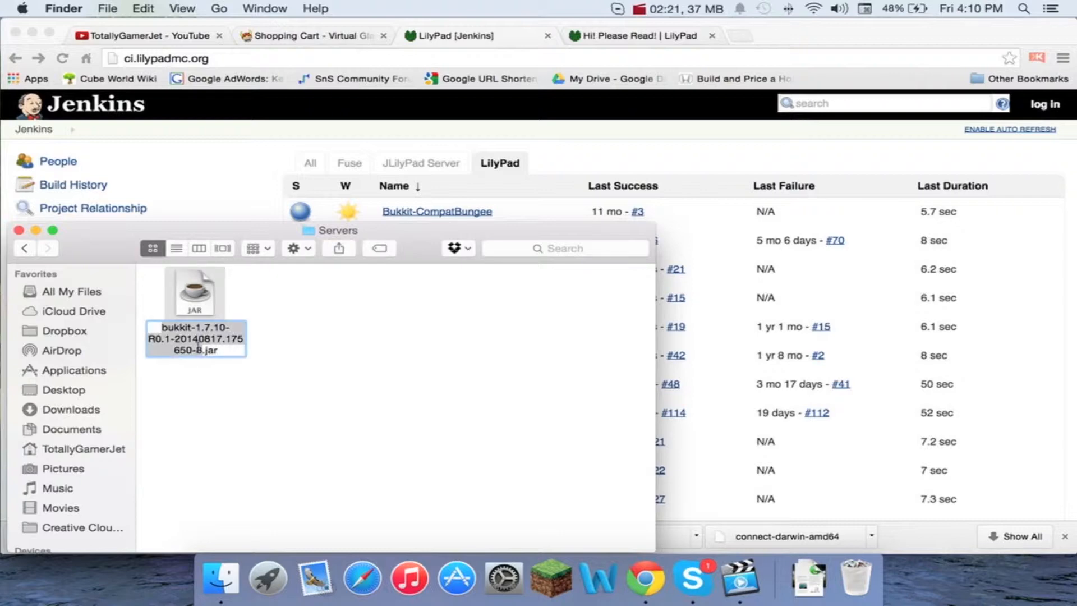
{"action": "type", "text": "bukit.jar"}
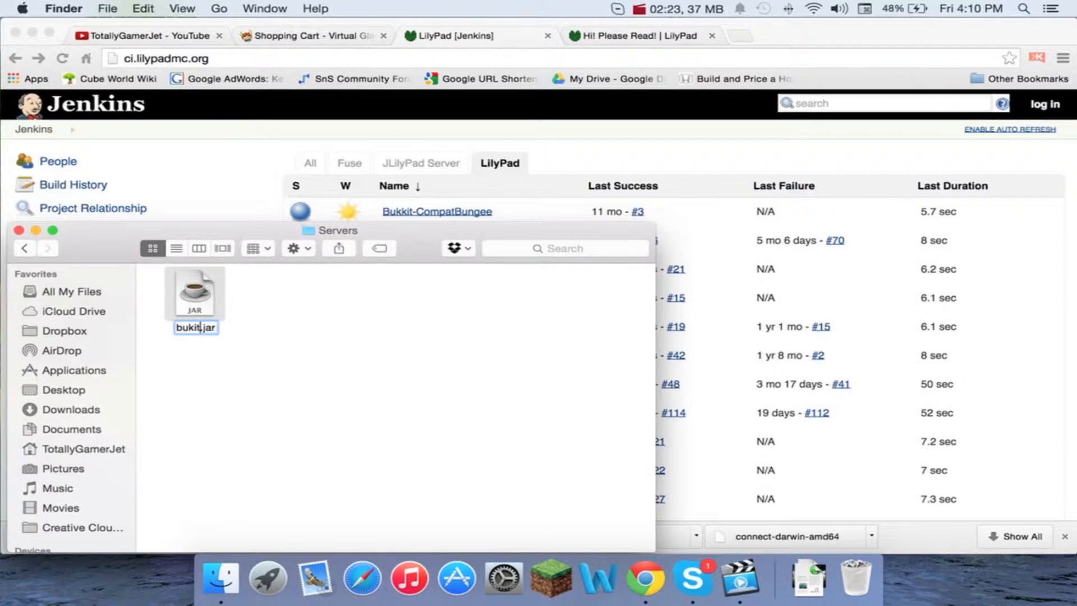
{"action": "left_click", "coordinate": [293, 339]}
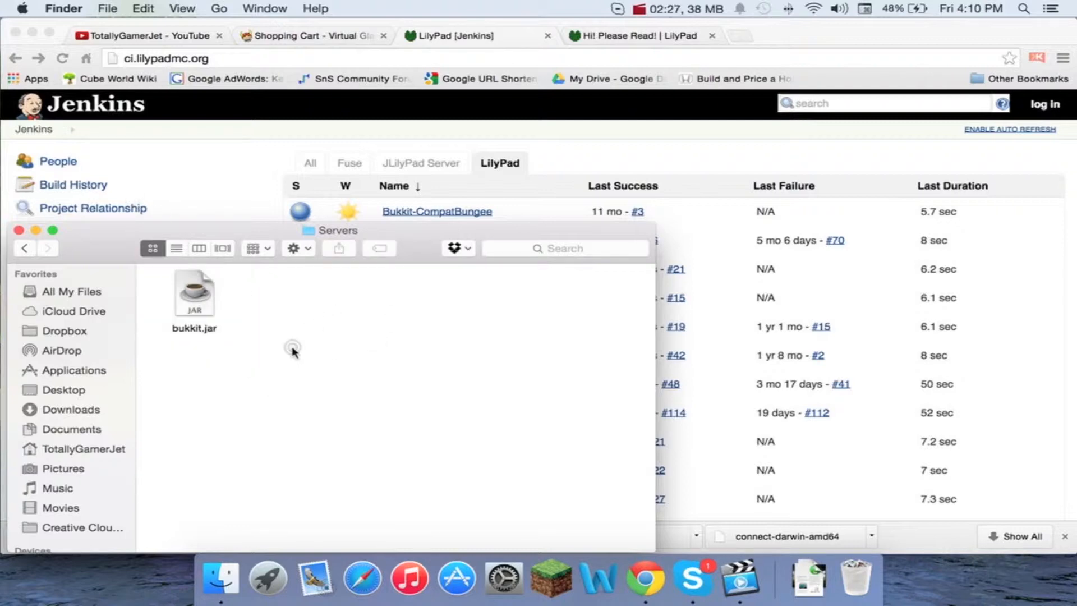
{"action": "right_click", "coordinate": [292, 350]}
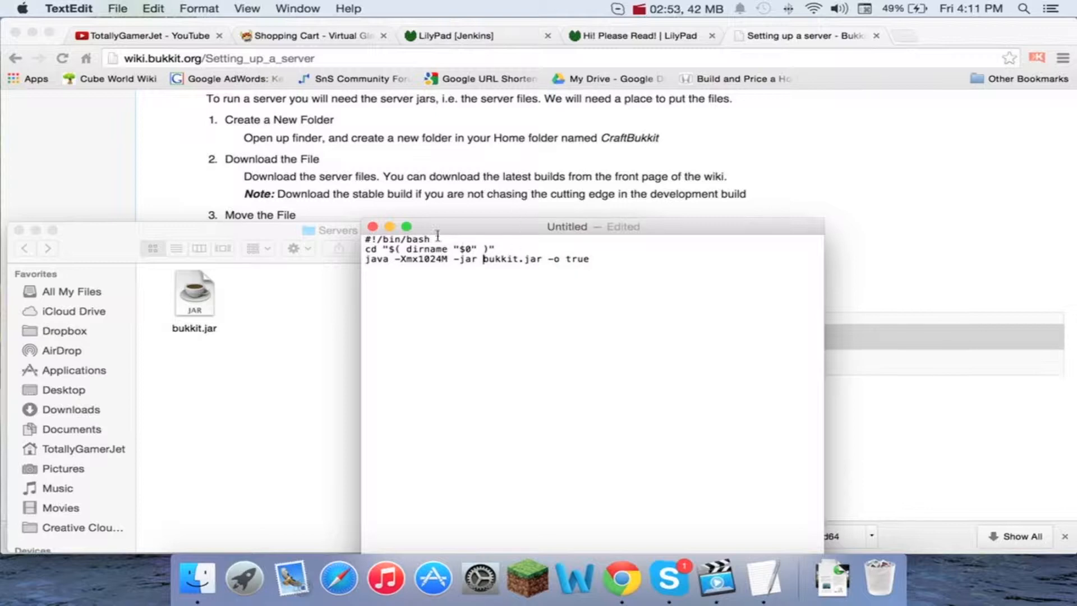
Start saving the TextEdit bash script that runs bukkit.jar with -Xmx1024M
{"action": "key", "text": "cmd+s"}
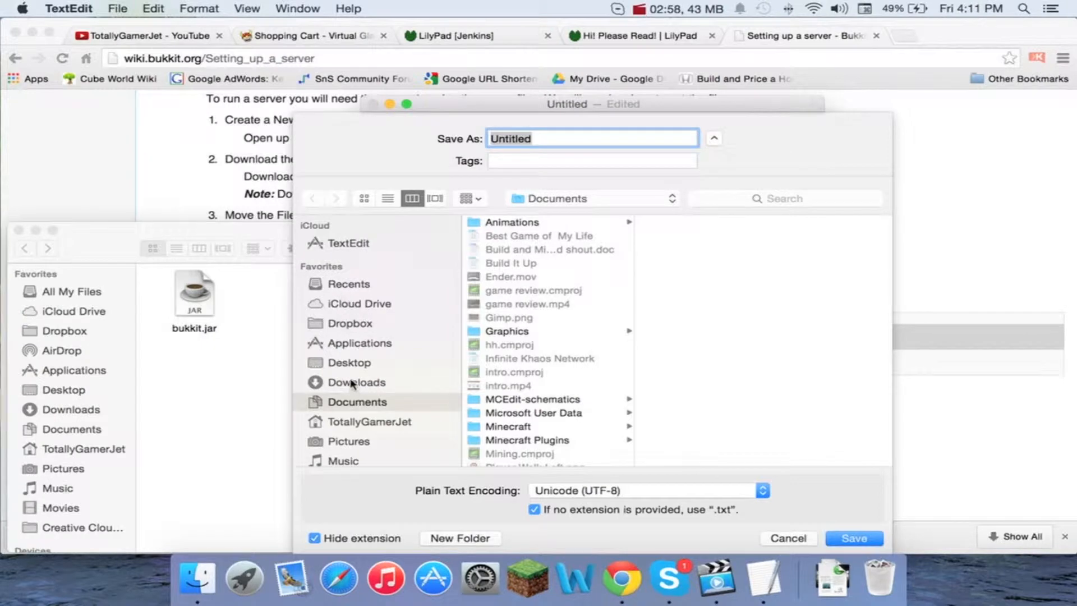
Save the script as start.command in Desktop > Mac Lilypad Tutorial > Servers and try running it
{"action": "left_click", "coordinate": [349, 362]}
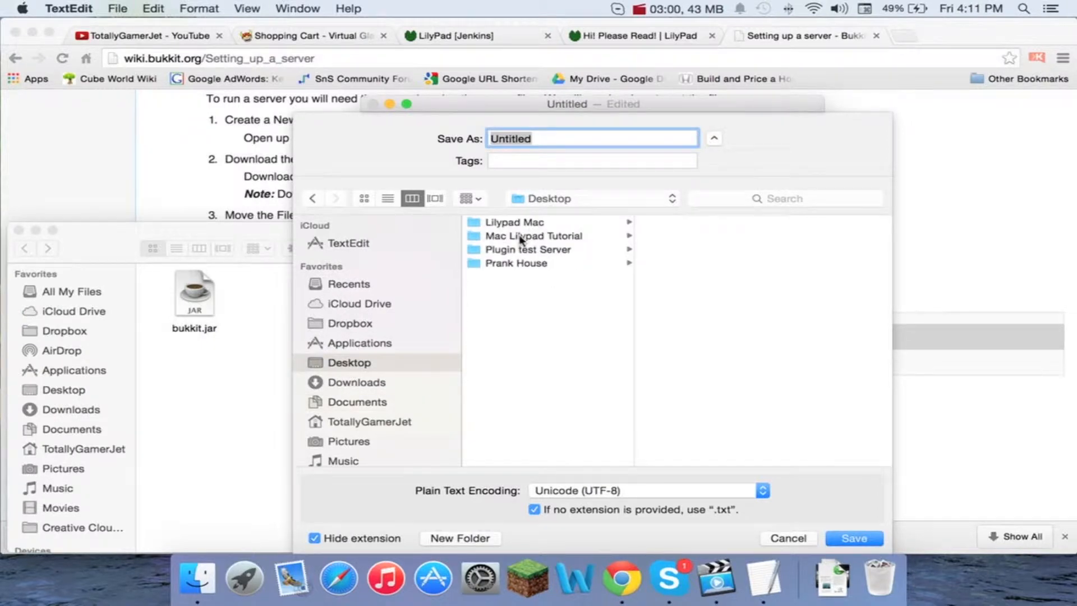
{"action": "left_click", "coordinate": [531, 236]}
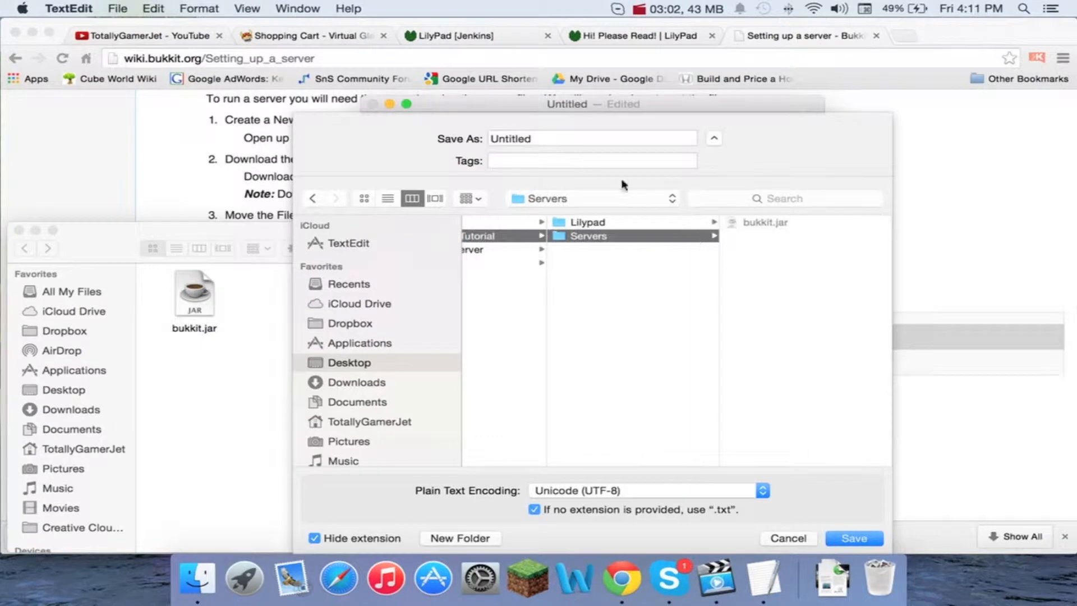
{"action": "type", "text": "start.command"}
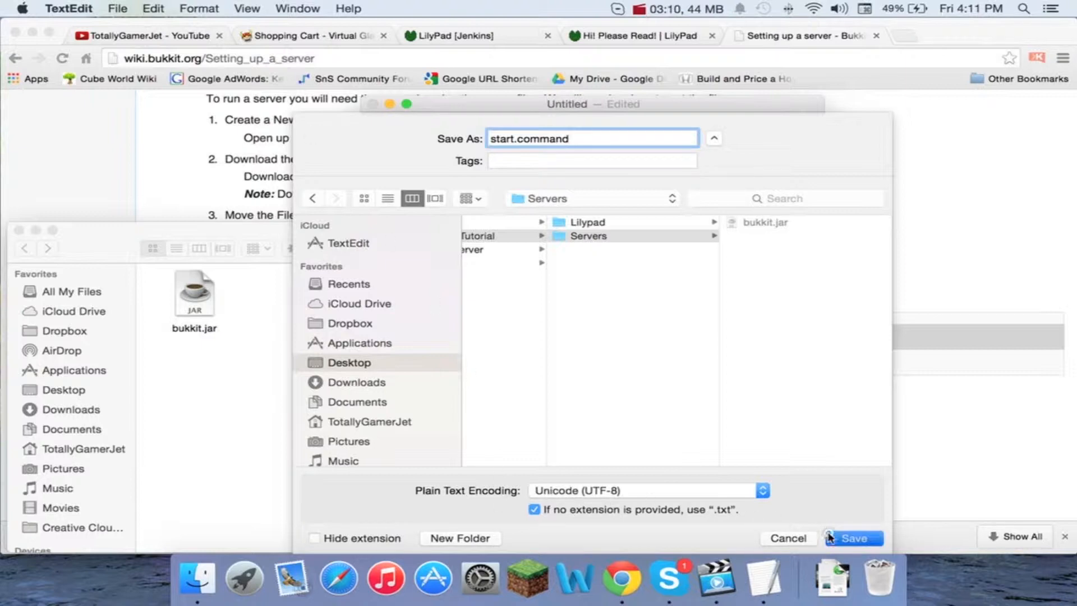
{"action": "left_click", "coordinate": [851, 537]}
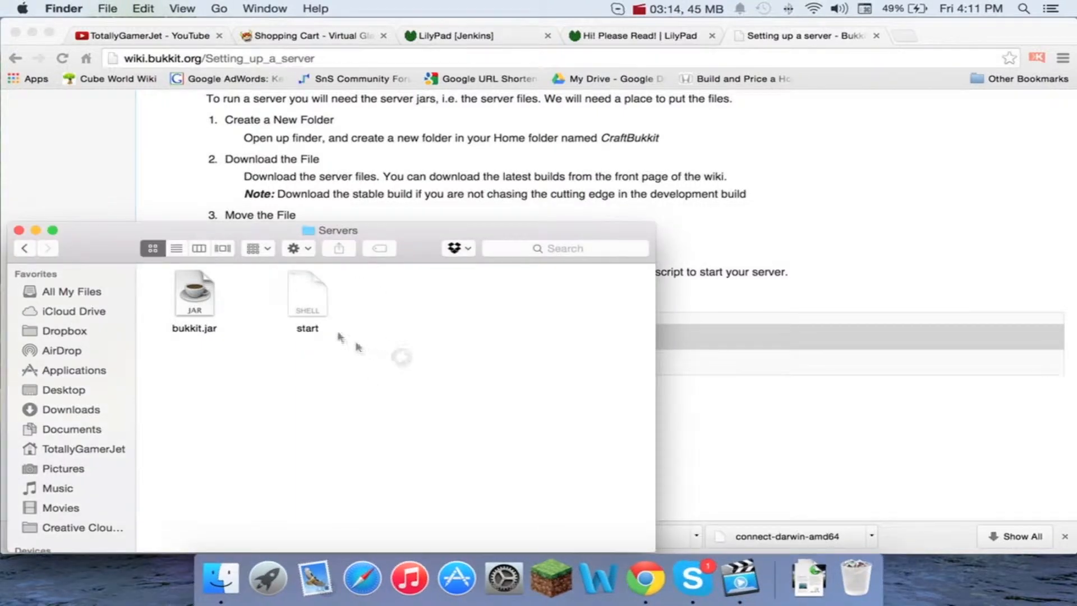
{"action": "double_click", "coordinate": [307, 294]}
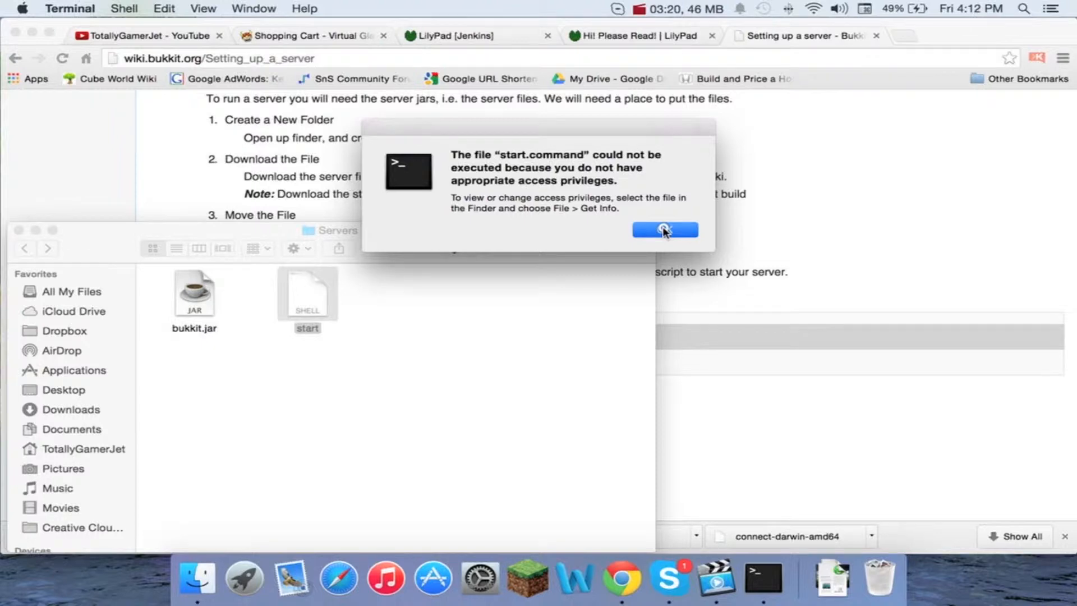
Dismiss the alert that start.command lacks access privileges to execute
{"action": "left_click", "coordinate": [663, 229]}
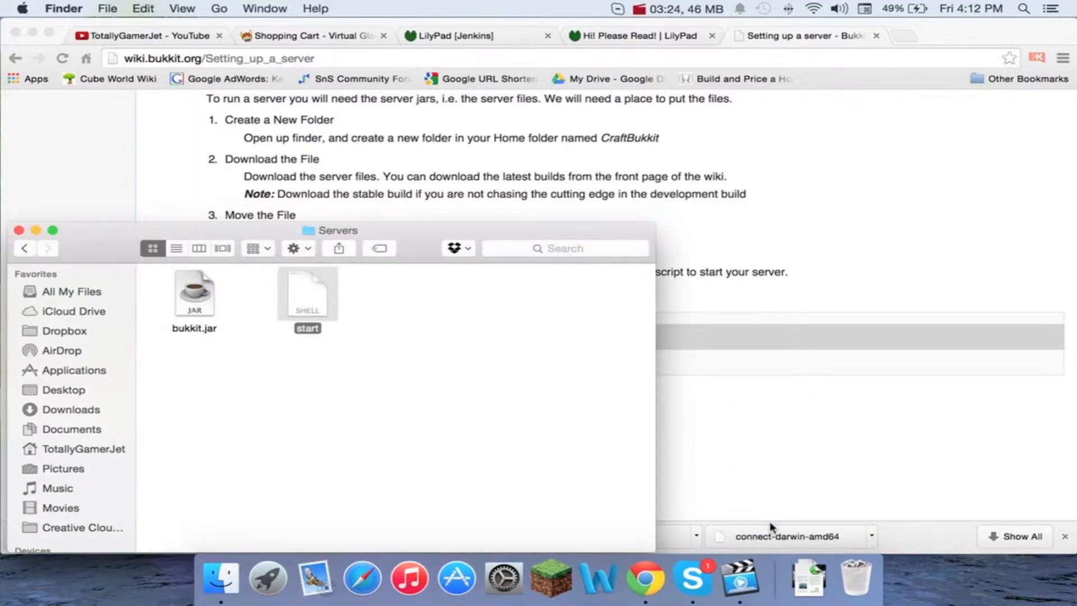
In Terminal, run chmod a+x on the Servers/start.command path to make it executable, then close Terminal
{"action": "type", "text": "term"}
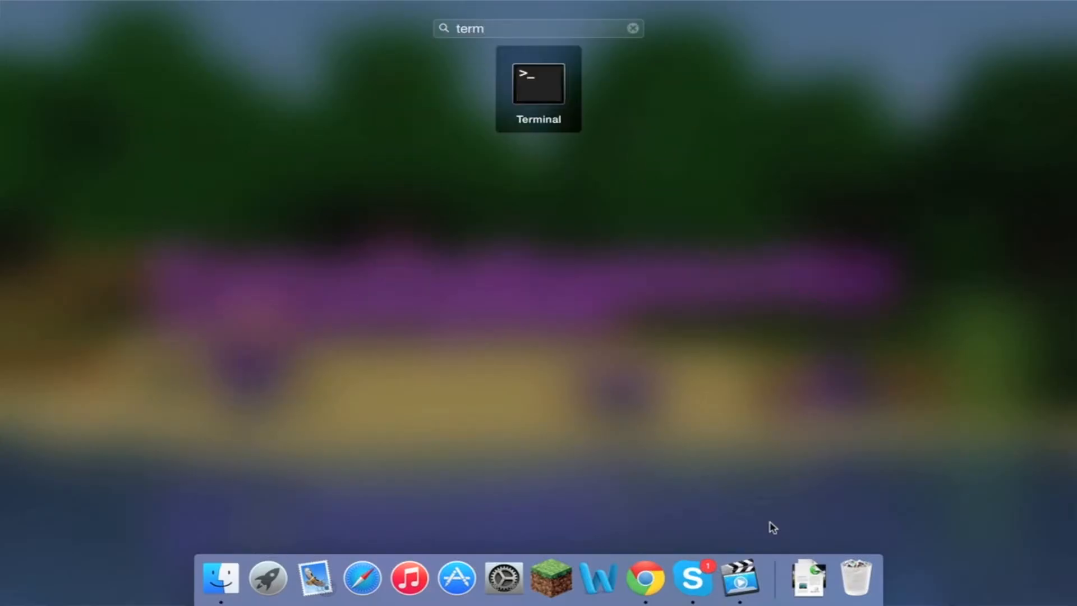
{"action": "left_click", "coordinate": [538, 90]}
{"action": "type", "text": "ch"}
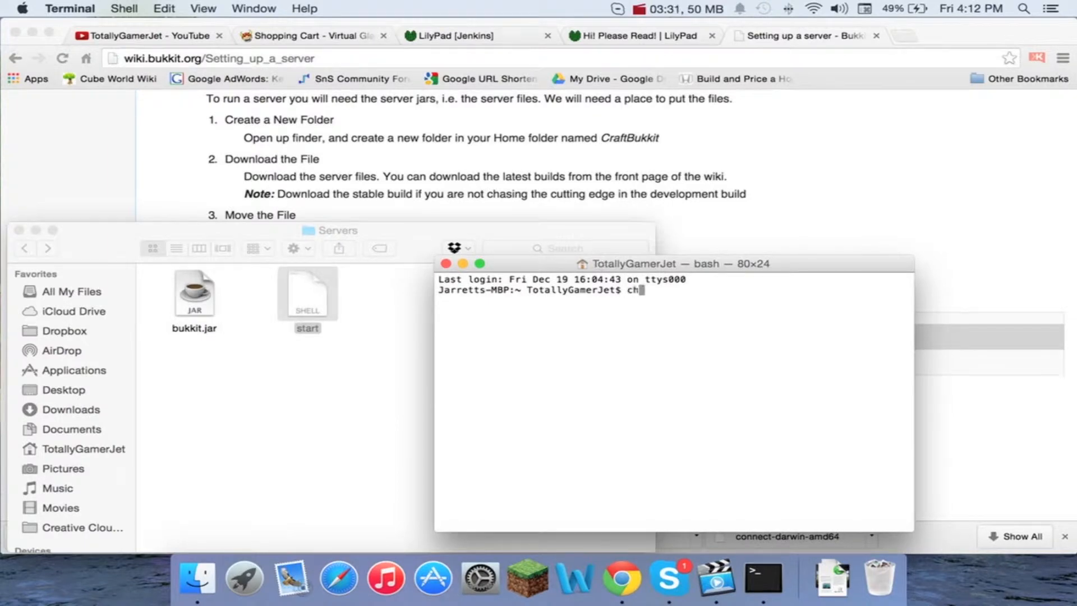
{"action": "type", "text": "mod + x"}
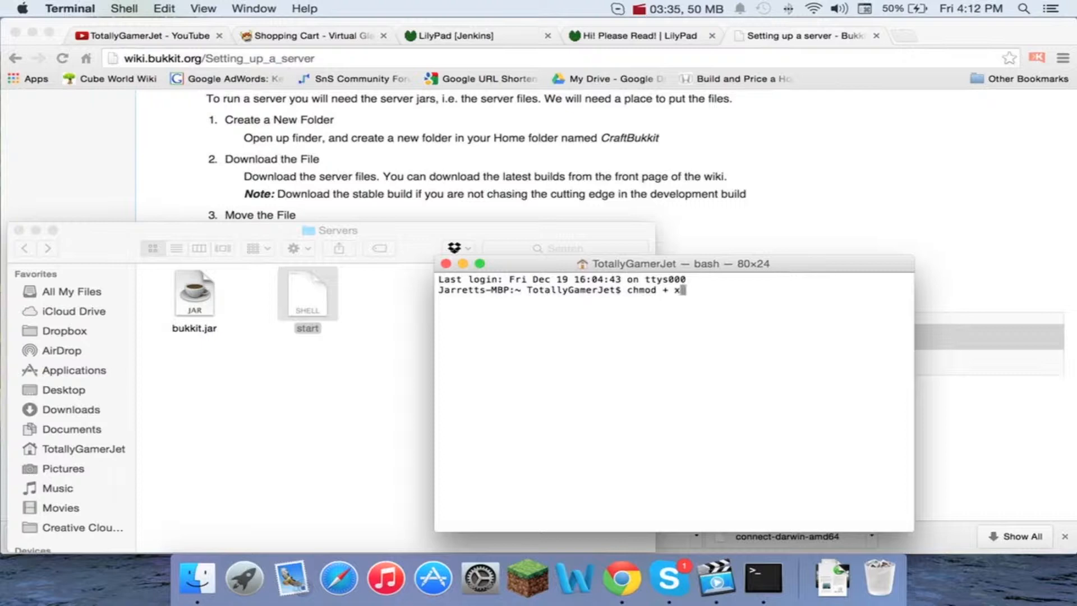
{"action": "left_click_drag", "start_coordinate": [307, 290], "coordinate": [746, 299]}
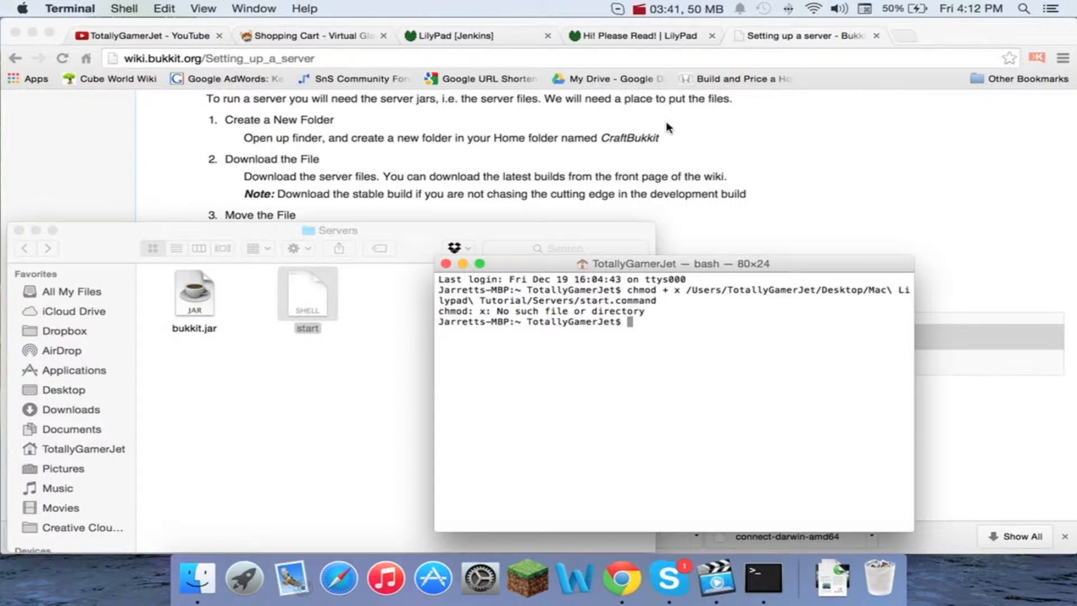
{"action": "type", "text": "chmod a+x"}
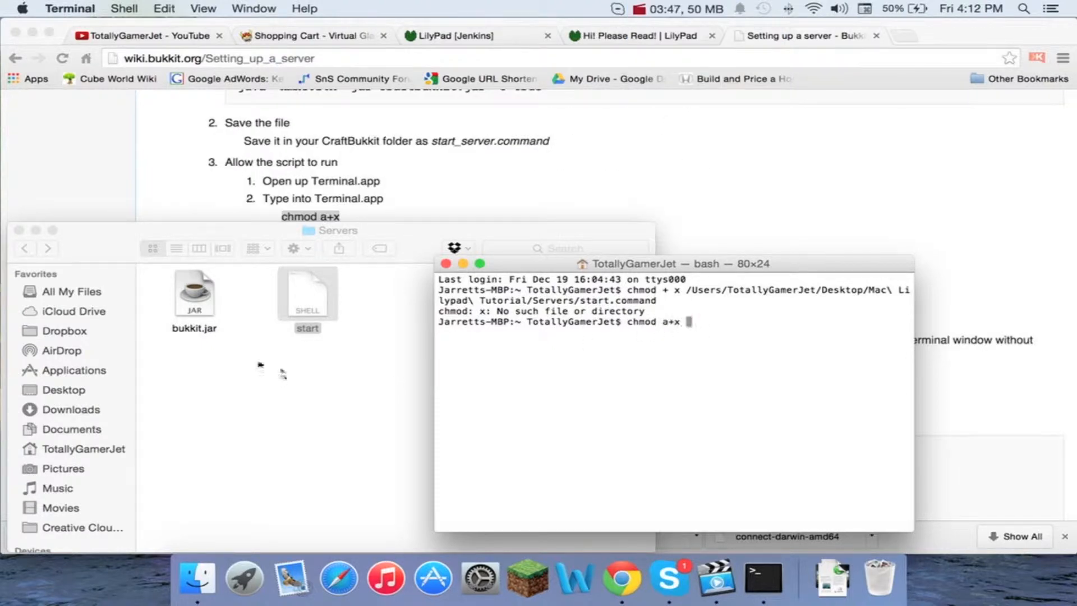
{"action": "type", "text": "/Users/TotallyGamerJet/Desktop/Mac\\ Lilypad\\ Tutorial/Servers/start.command"}
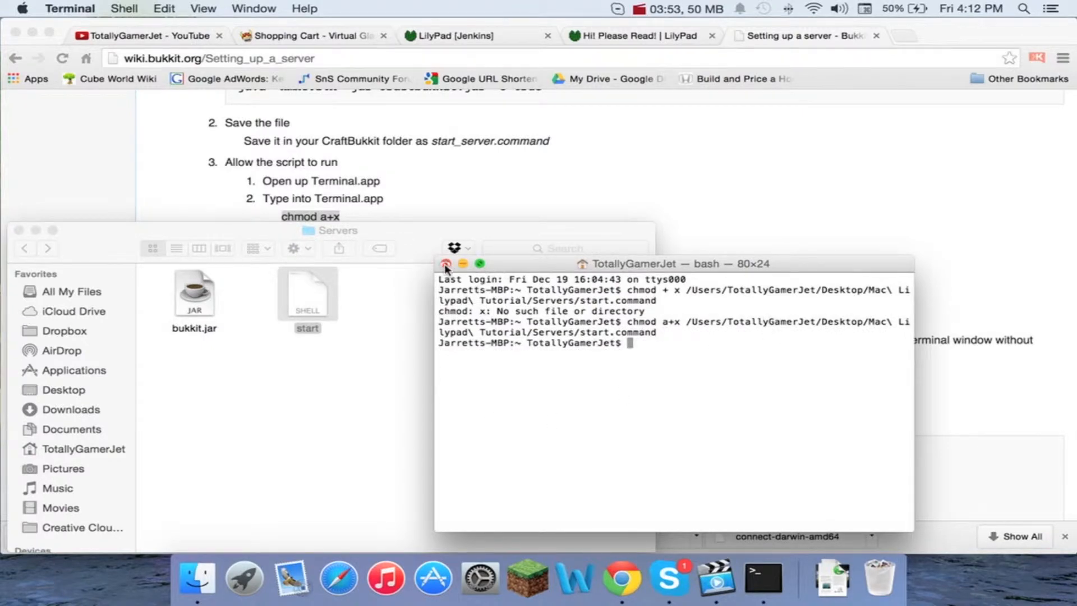
{"action": "double_click", "coordinate": [307, 286]}
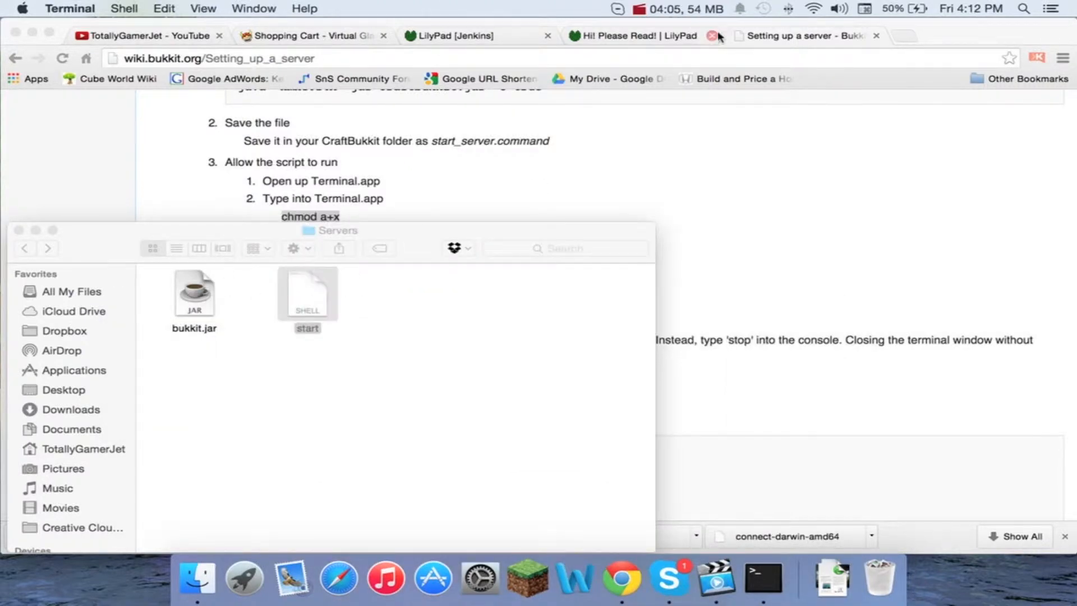
Run start.command once so the server generates its files, then close the running server window
{"action": "double_click", "coordinate": [308, 293]}
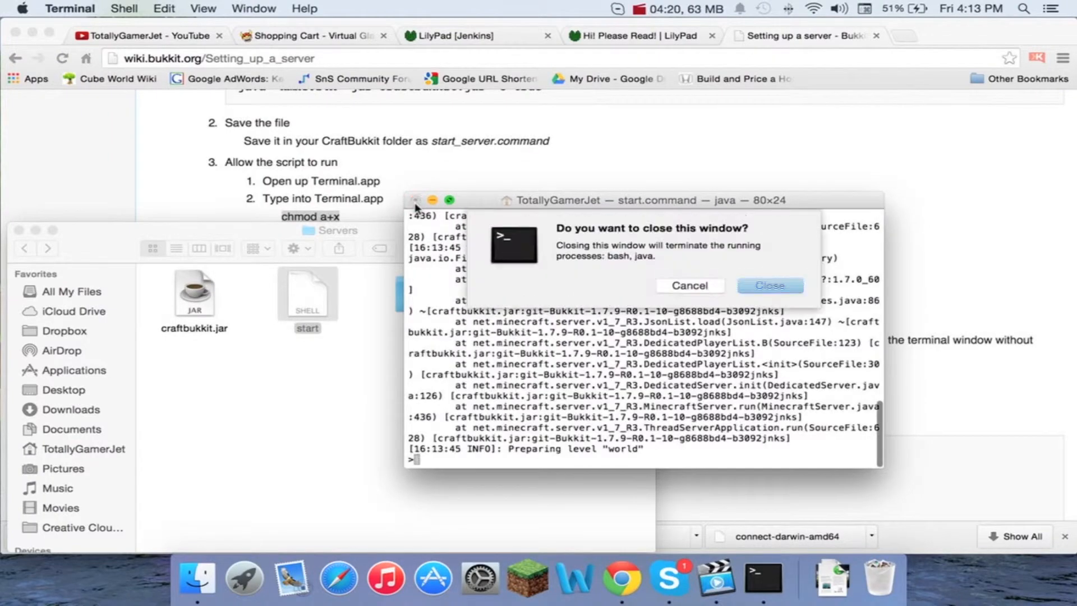
{"action": "left_click", "coordinate": [769, 285]}
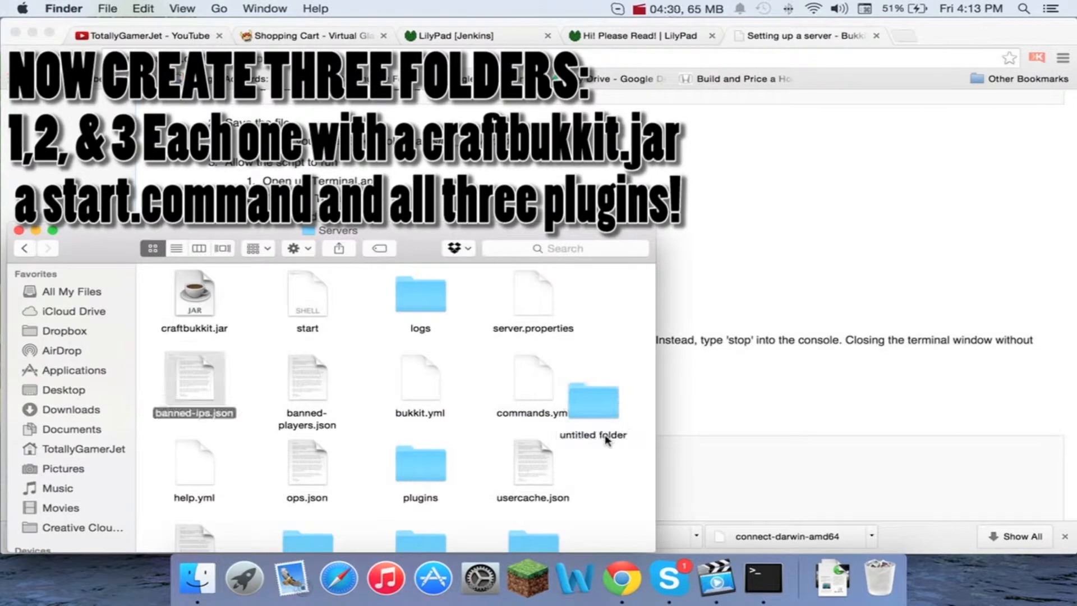
Move the server files into a new folder named 1 inside Servers and enter it
{"action": "double_click", "coordinate": [592, 400]}
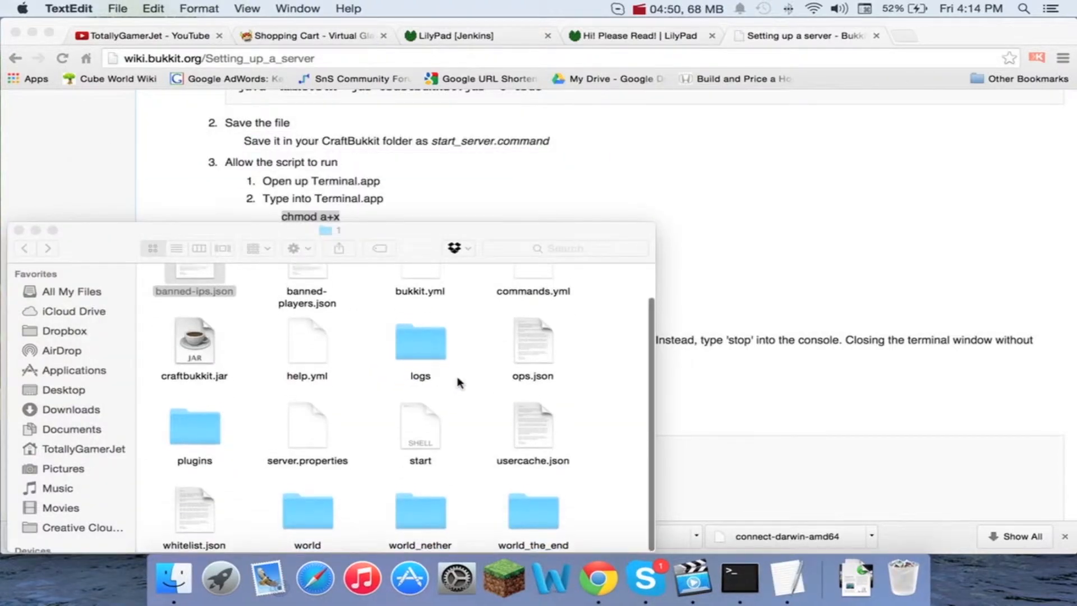
{"action": "right_click", "coordinate": [601, 411]}
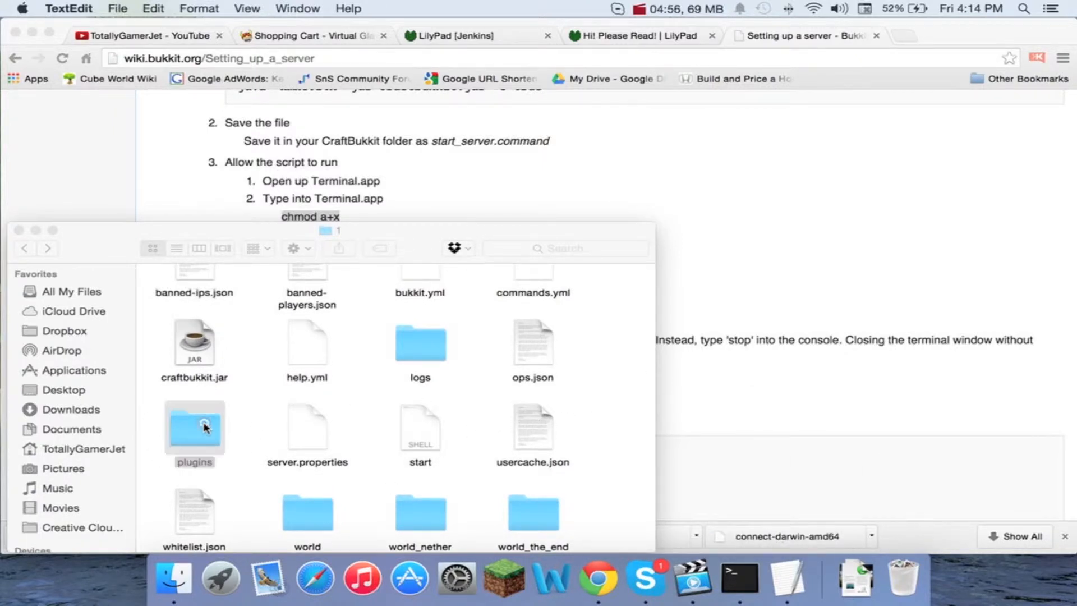
Drop the downloaded plugin JAR into server 1's plugins folder and return to folder 1
{"action": "double_click", "coordinate": [194, 426]}
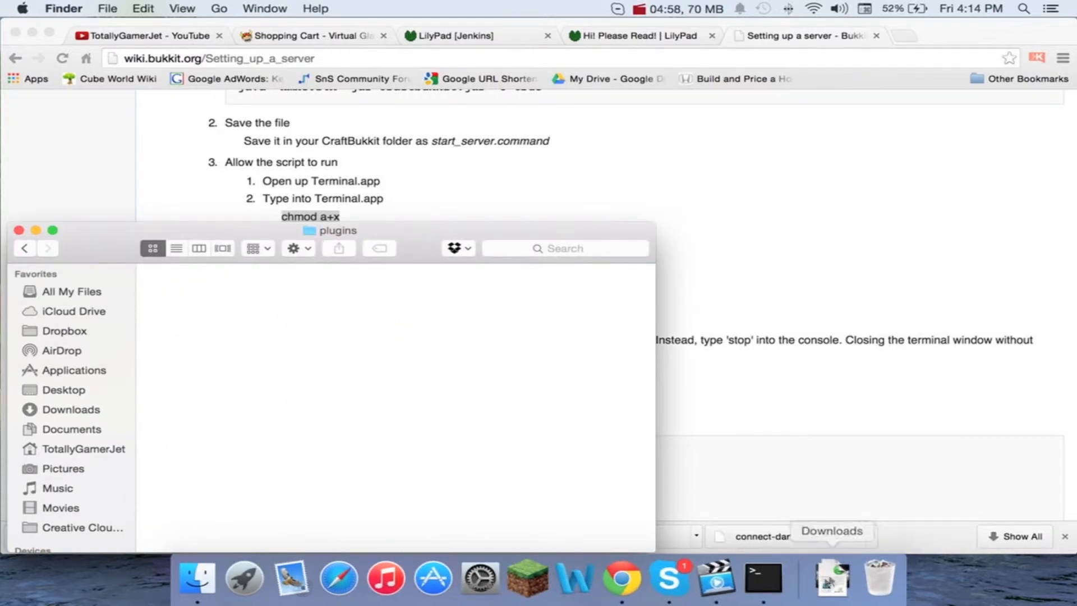
{"action": "left_click", "coordinate": [830, 578]}
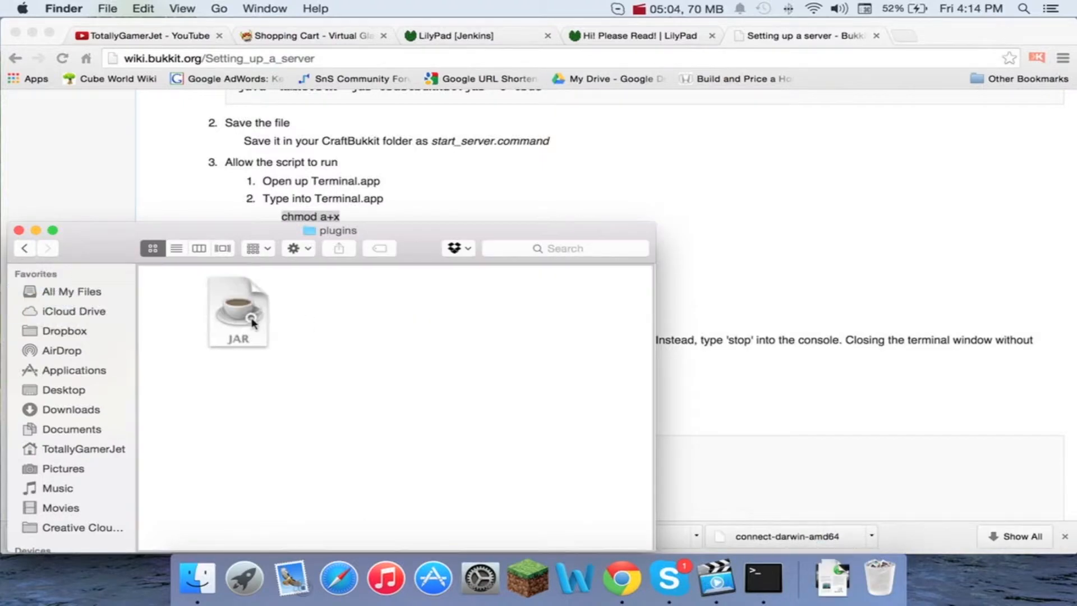
{"action": "left_click", "coordinate": [831, 576]}
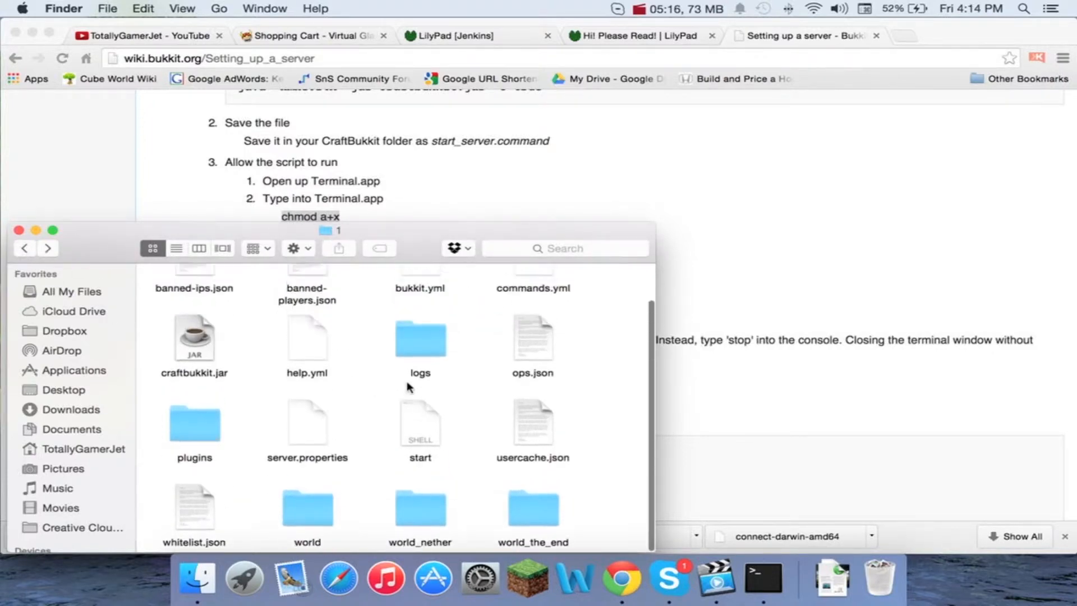
Run server 1's start script in Terminal and review the LilyPad plugin loading output
{"action": "double_click", "coordinate": [420, 422]}
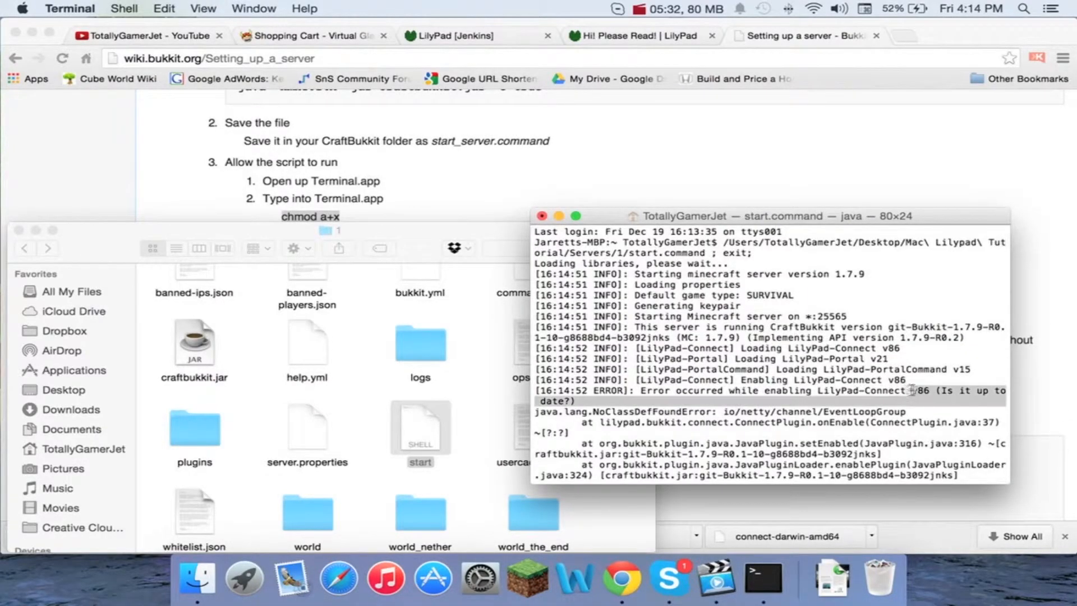
{"action": "scroll", "scroll_direction": "down", "scroll_amount": 3}
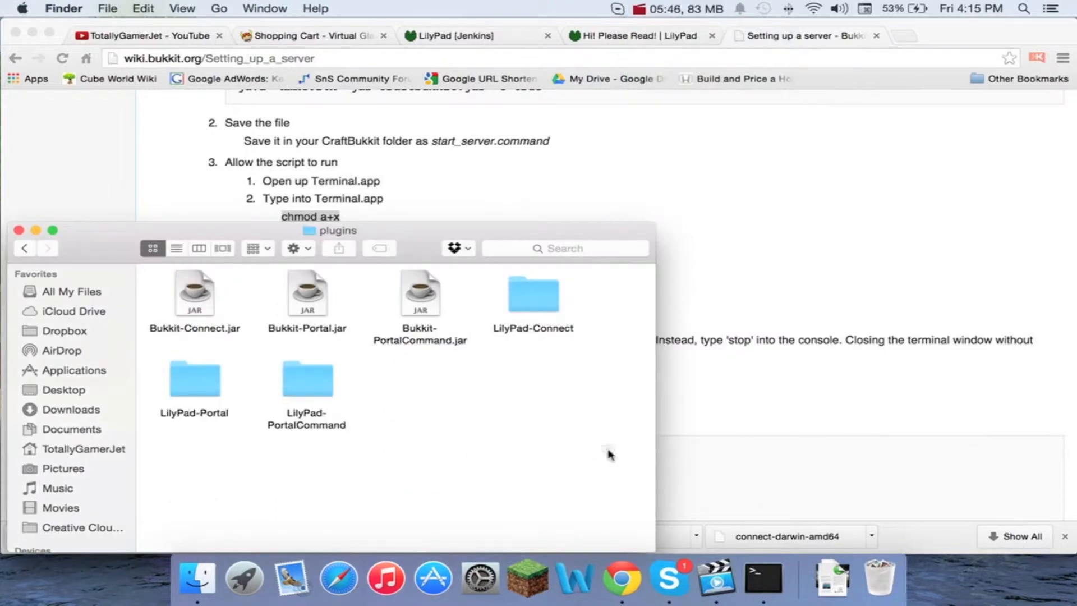
Select and copy server 1's craftbukkit.jar, plugins folder and start script, then go up to Servers
{"action": "double_click", "coordinate": [308, 380]}
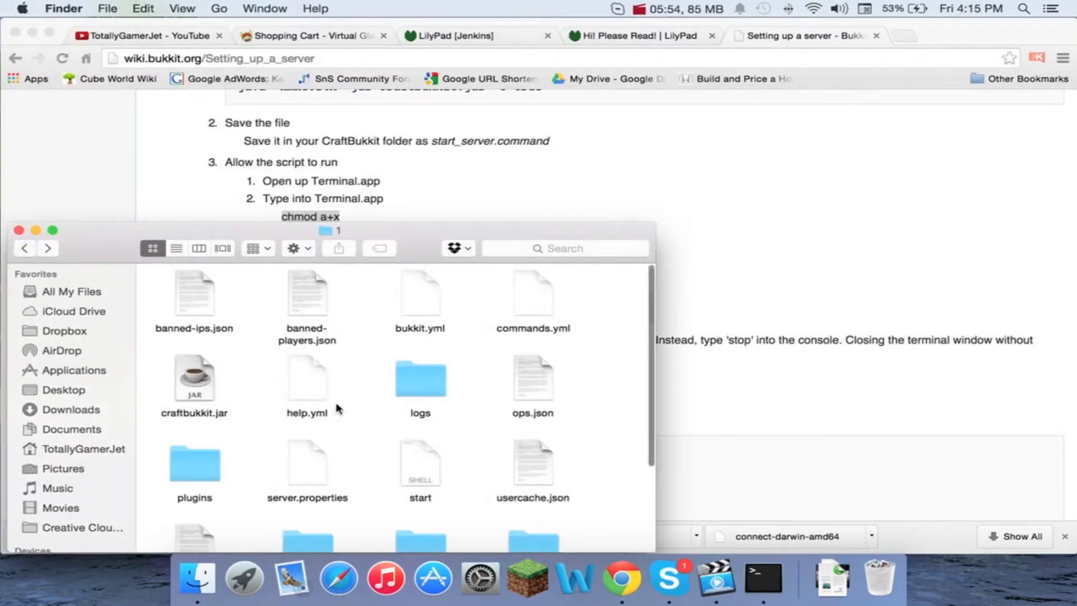
{"action": "scroll", "scroll_direction": "down", "scroll_amount": 3}
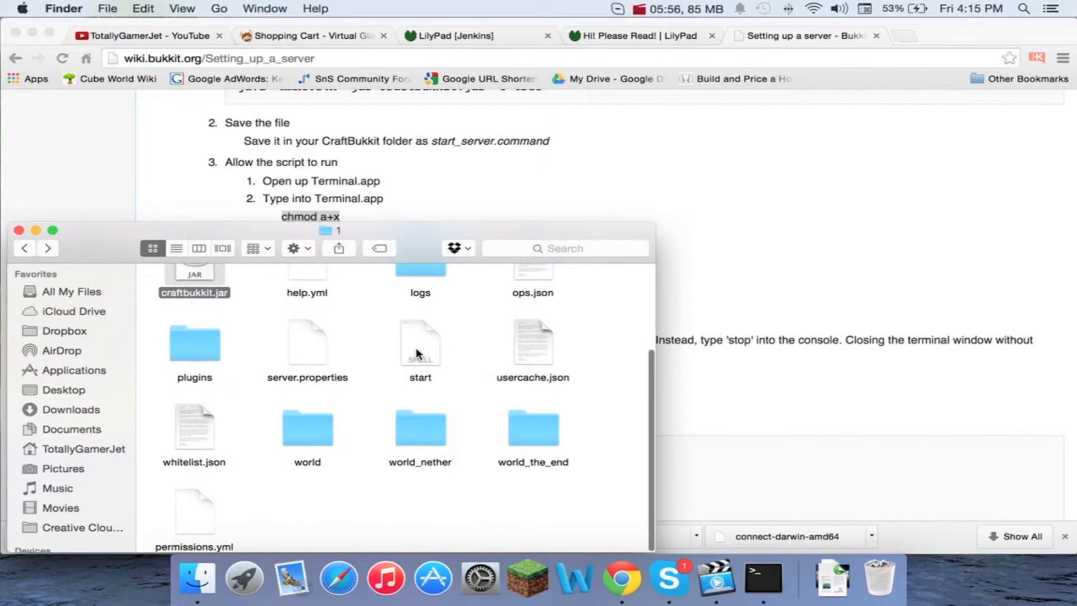
{"action": "right_click", "coordinate": [420, 344]}
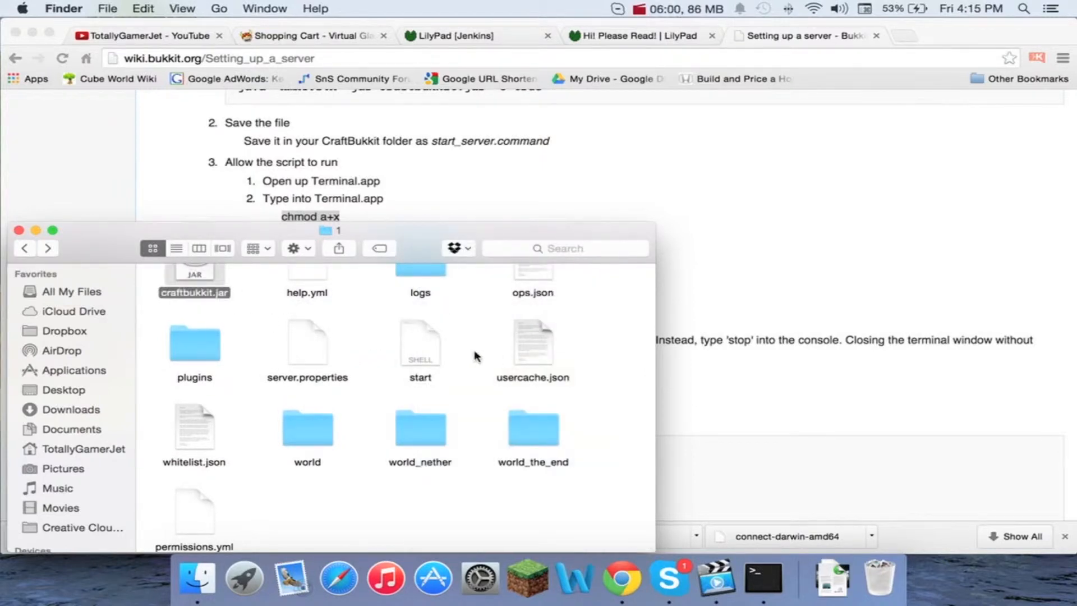
{"action": "left_click", "coordinate": [420, 343]}
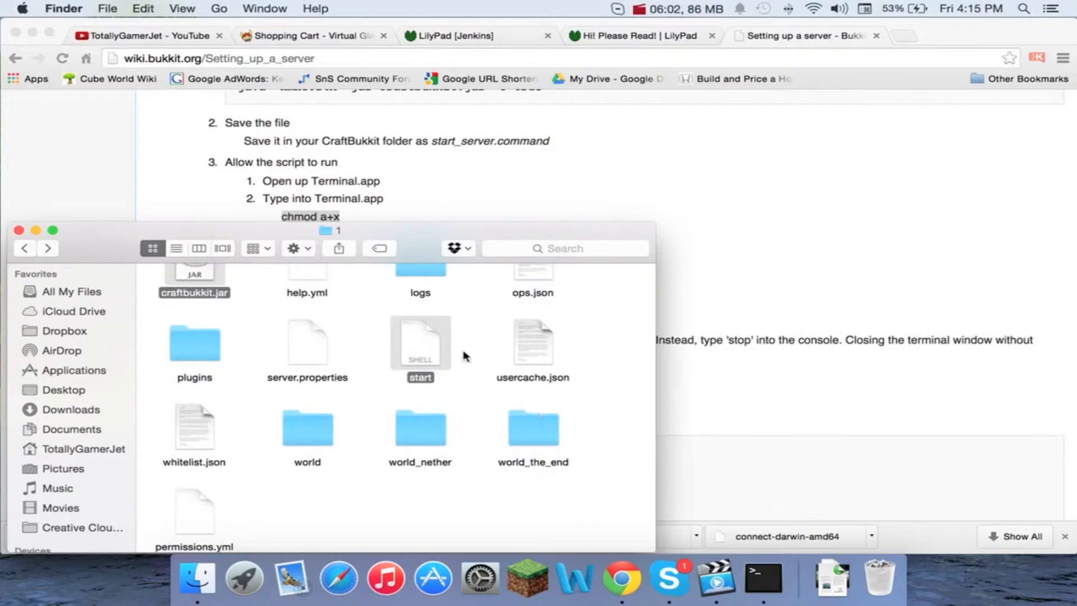
{"action": "scroll", "scroll_direction": "down", "scroll_amount": 3}
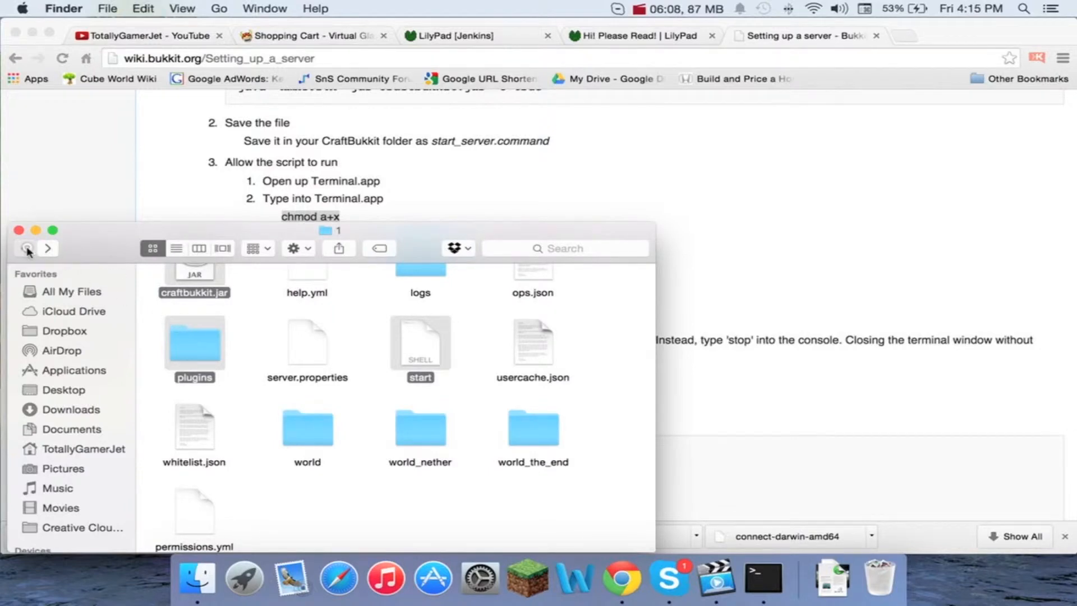
{"action": "left_click", "coordinate": [25, 248]}
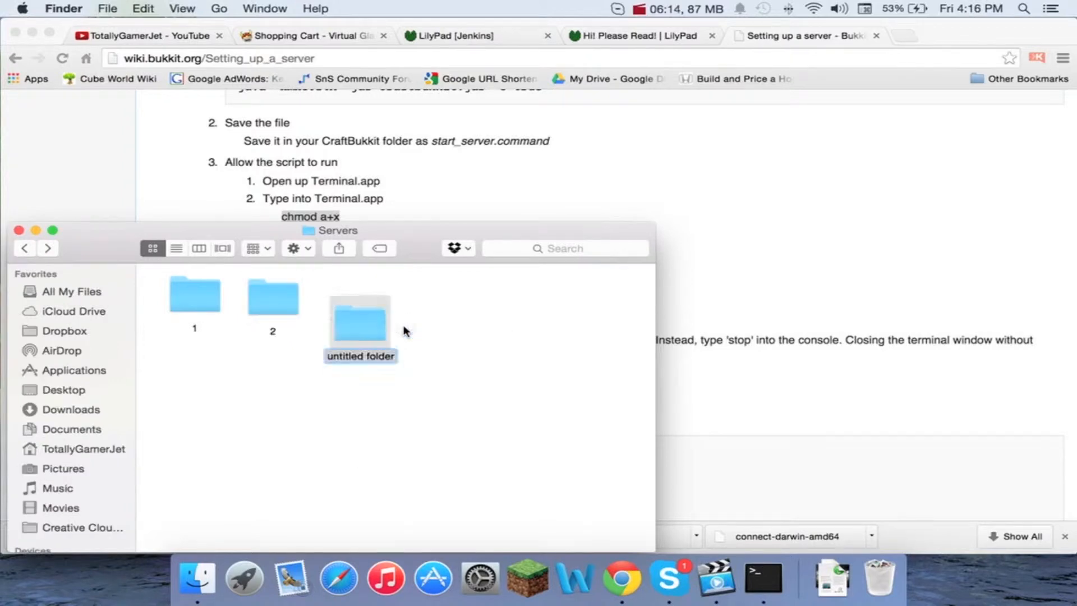
Rename the untitled folder to 3 and confirm folder 2 holds craftbukkit.jar, plugins and start
{"action": "right_click", "coordinate": [422, 328]}
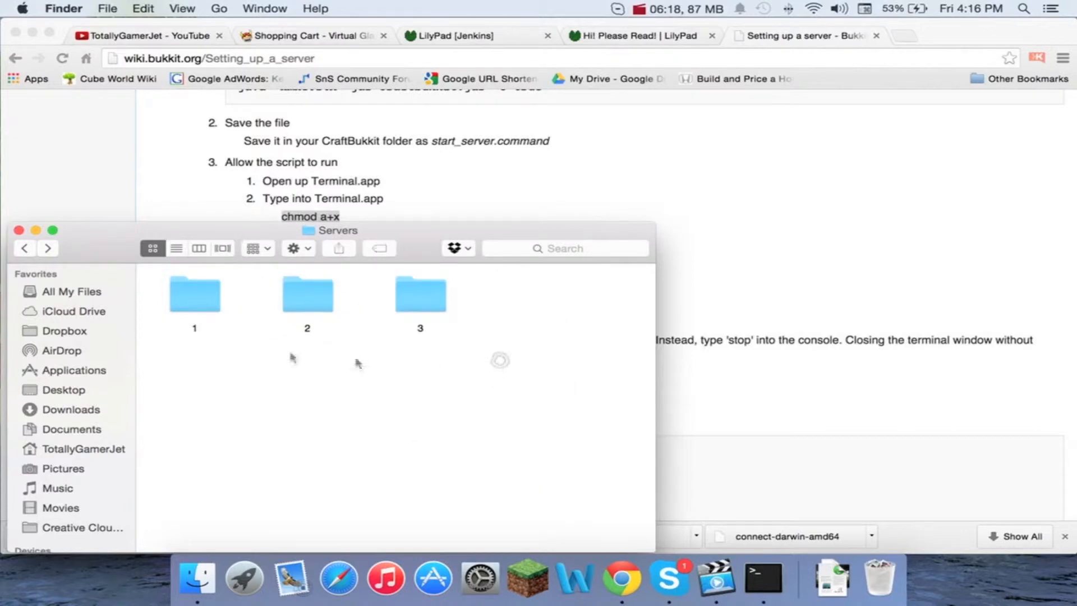
{"action": "left_click", "coordinate": [307, 294]}
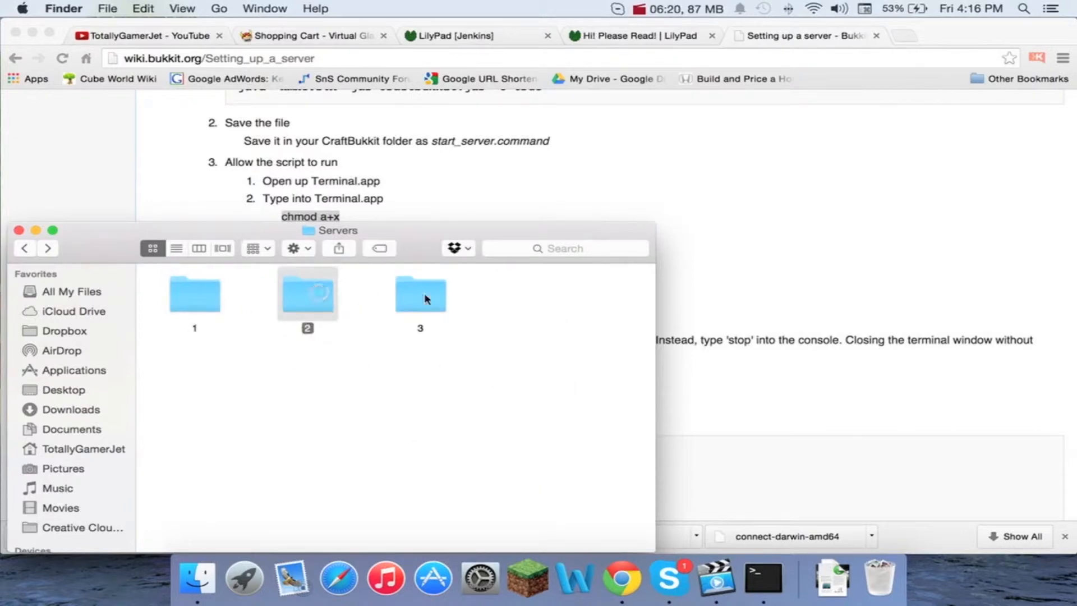
{"action": "double_click", "coordinate": [308, 294]}
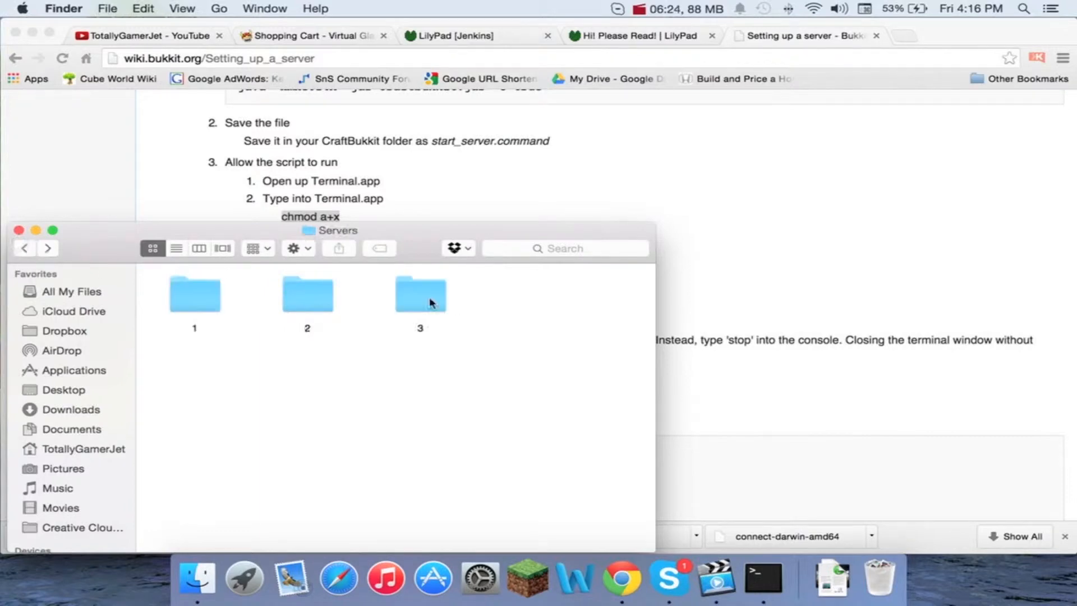
{"action": "double_click", "coordinate": [419, 294]}
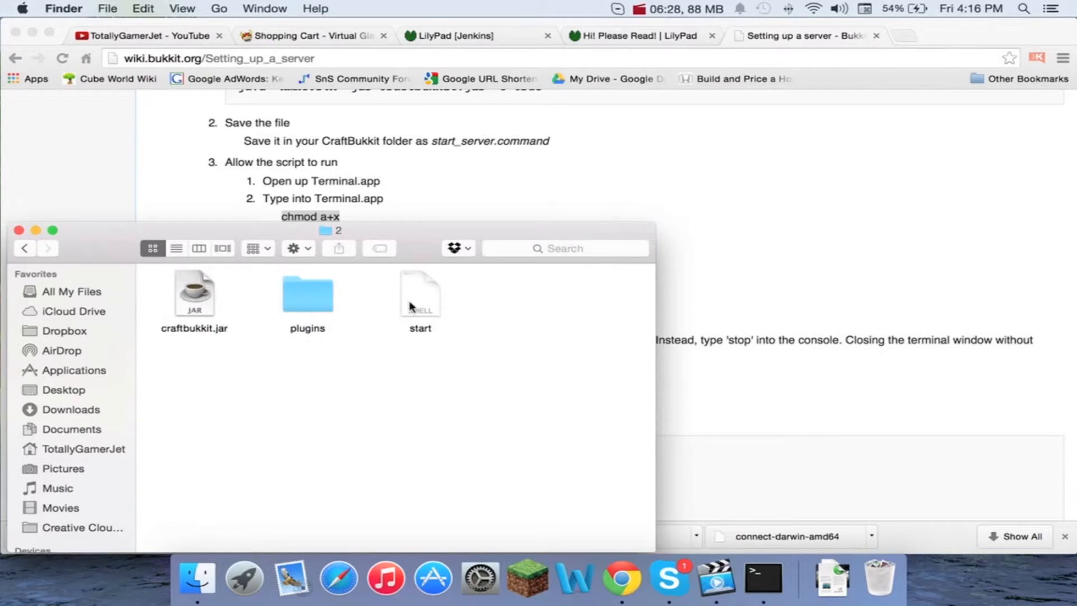
{"action": "double_click", "coordinate": [419, 291]}
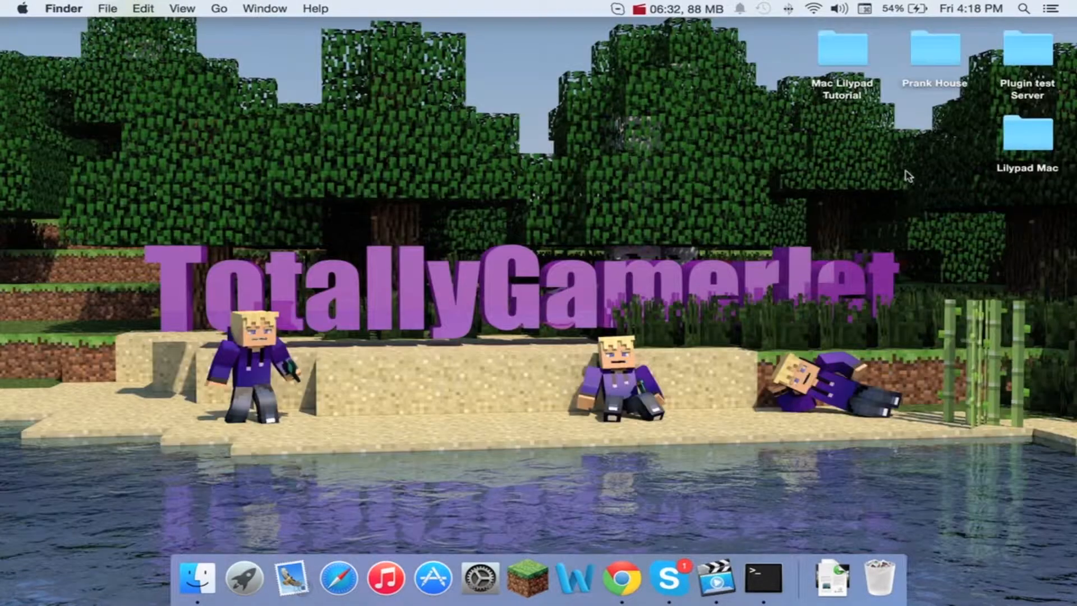
Place Mac Lilypad Tutorial on the desktop and enter its Lilypad folder
{"action": "left_click", "coordinate": [1026, 134]}
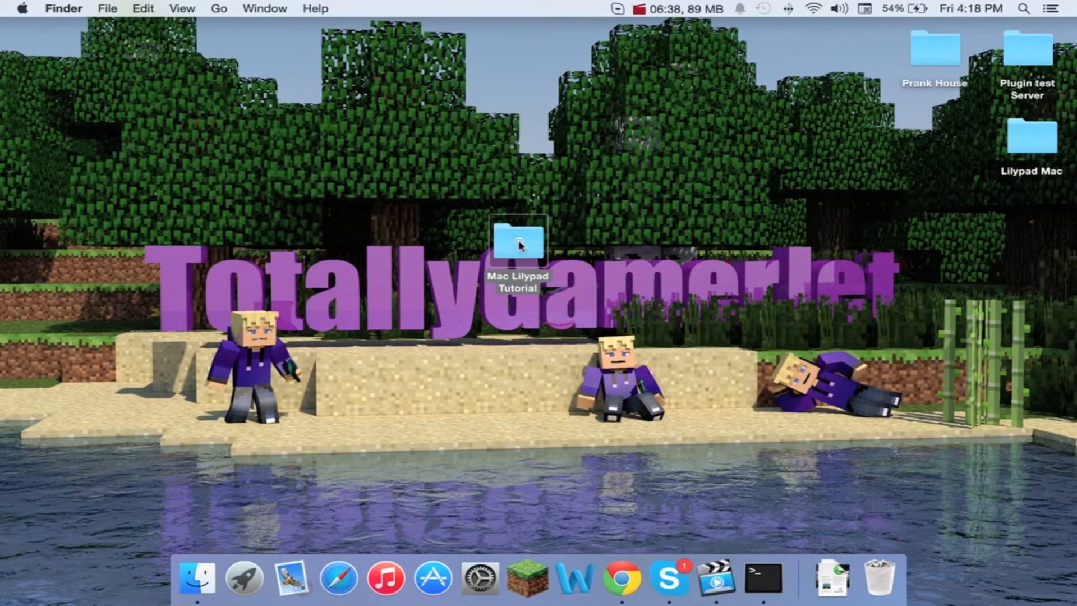
{"action": "double_click", "coordinate": [517, 242]}
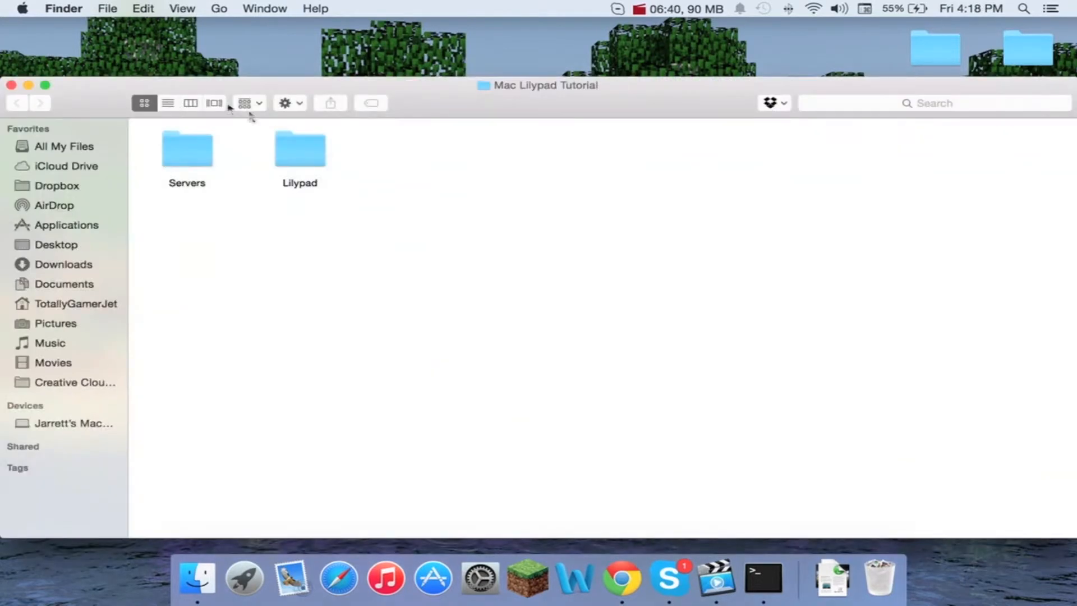
{"action": "left_click", "coordinate": [300, 149]}
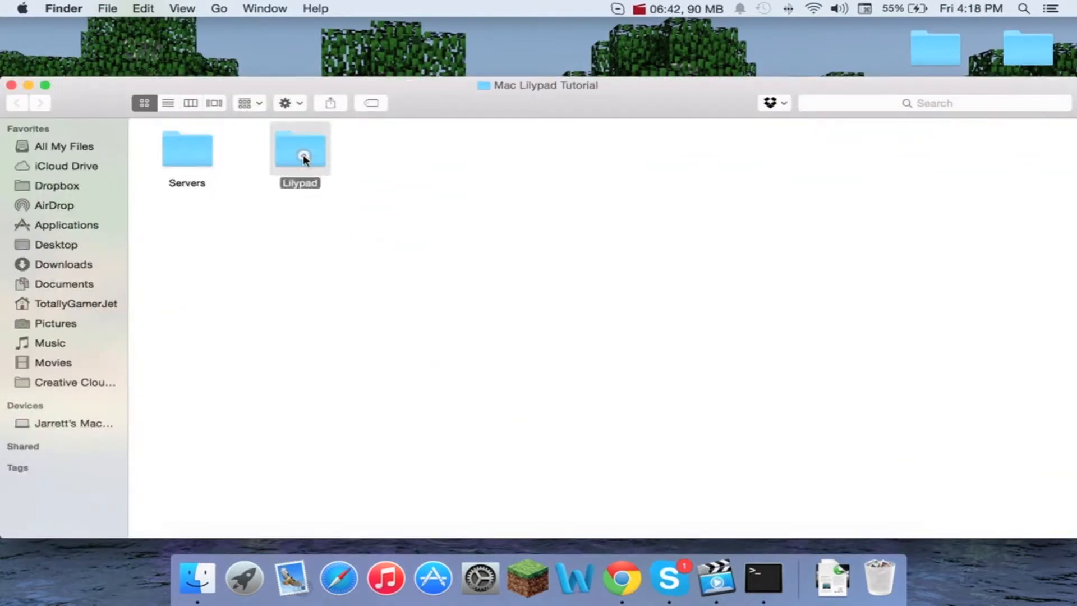
{"action": "double_click", "coordinate": [299, 149]}
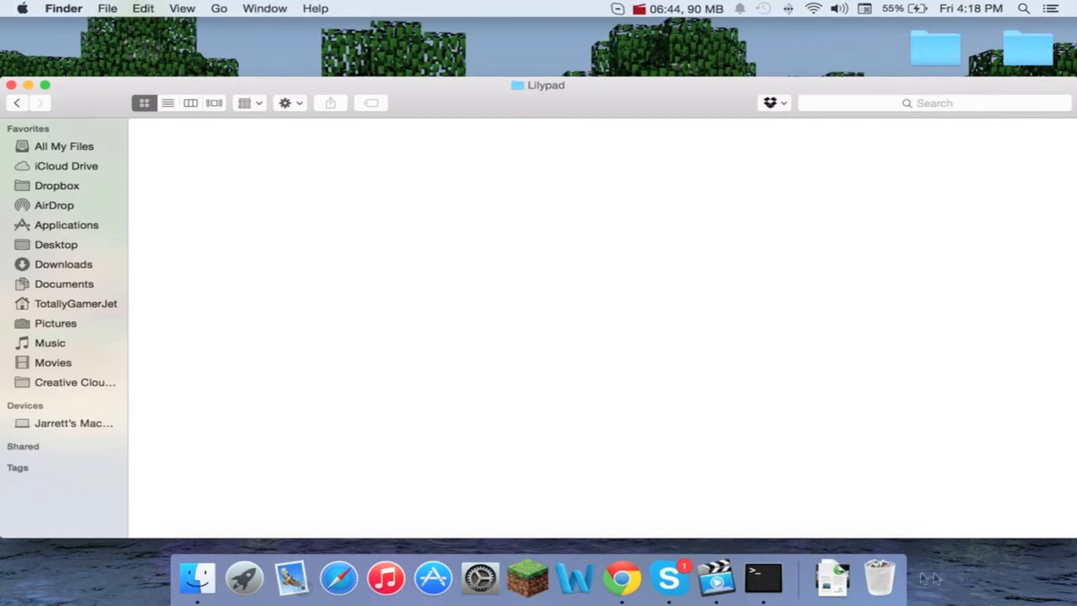
Add the connect-darwin-amd64 and proxy-darwin-amd64 binaries to Lilypad and clean up by name
{"action": "left_click", "coordinate": [830, 578]}
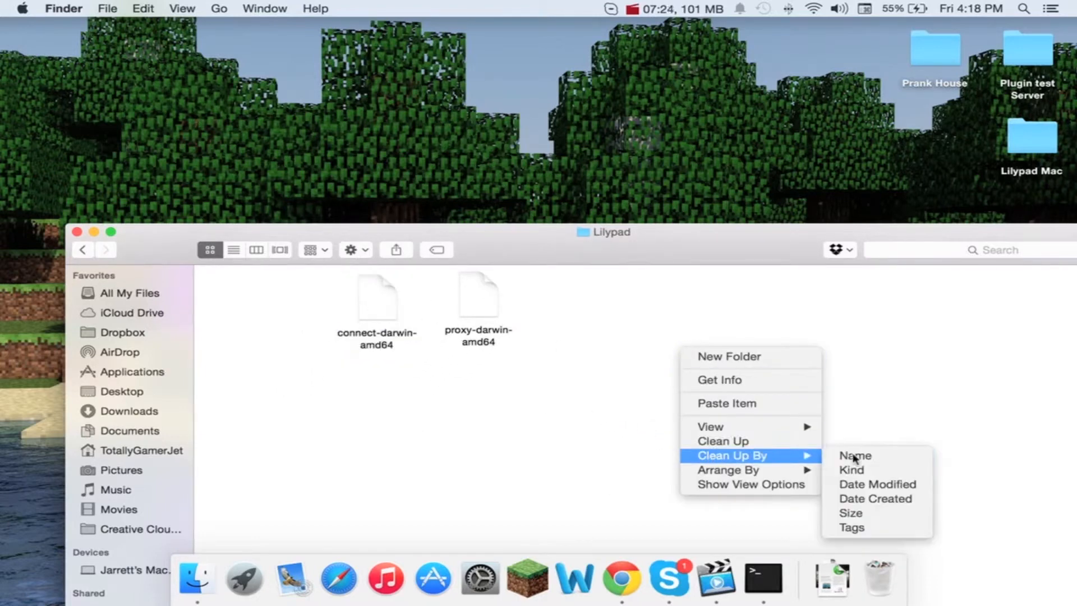
{"action": "left_click", "coordinate": [854, 455]}
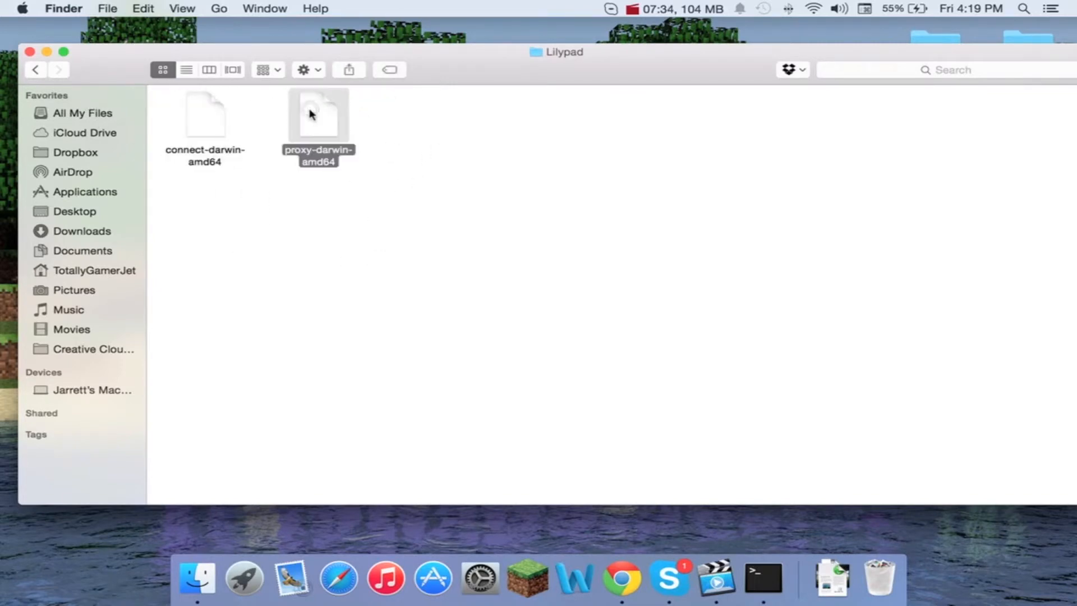
{"action": "double_click", "coordinate": [317, 117]}
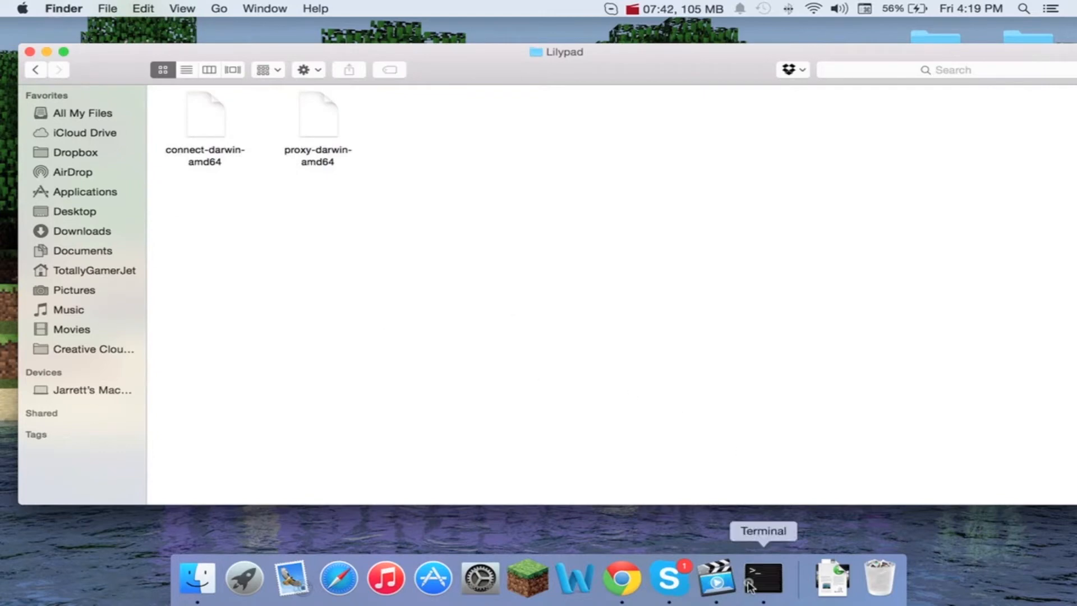
{"action": "left_click", "coordinate": [762, 576]}
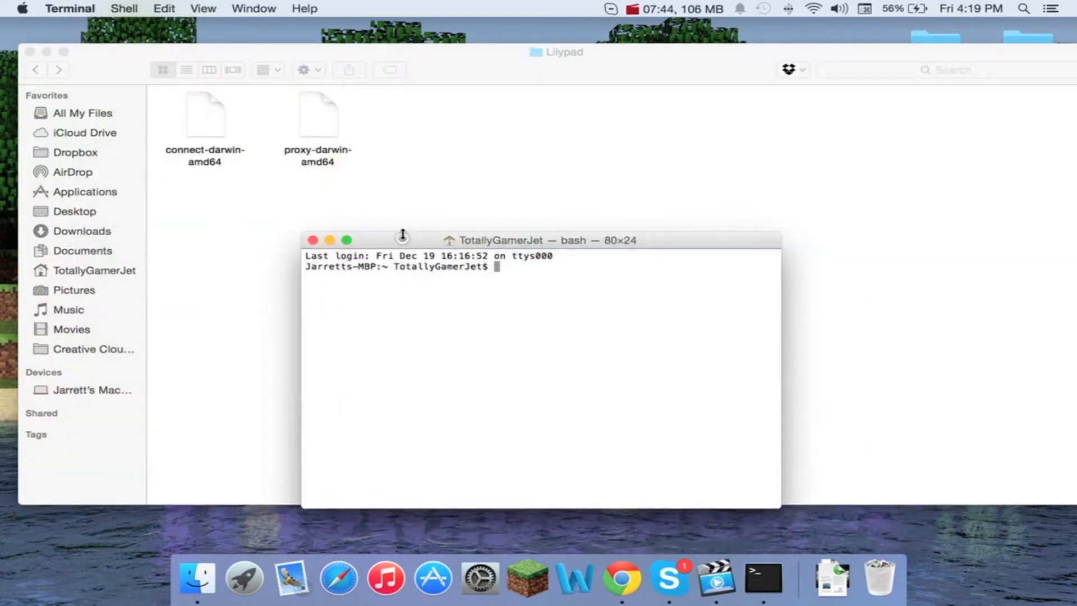
{"action": "right_click", "coordinate": [760, 577]}
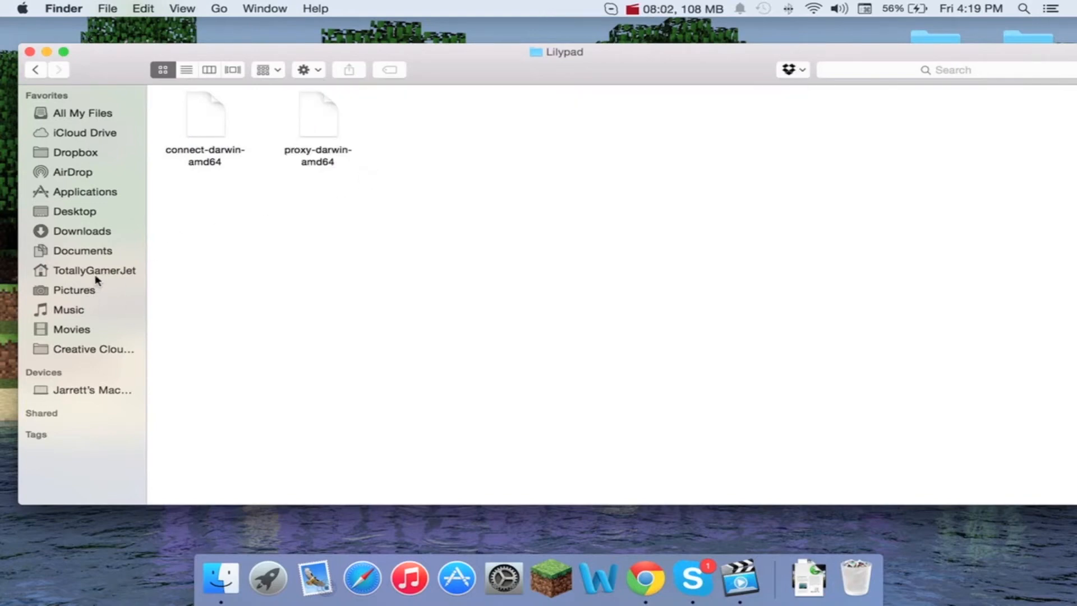
{"action": "left_click", "coordinate": [94, 271]}
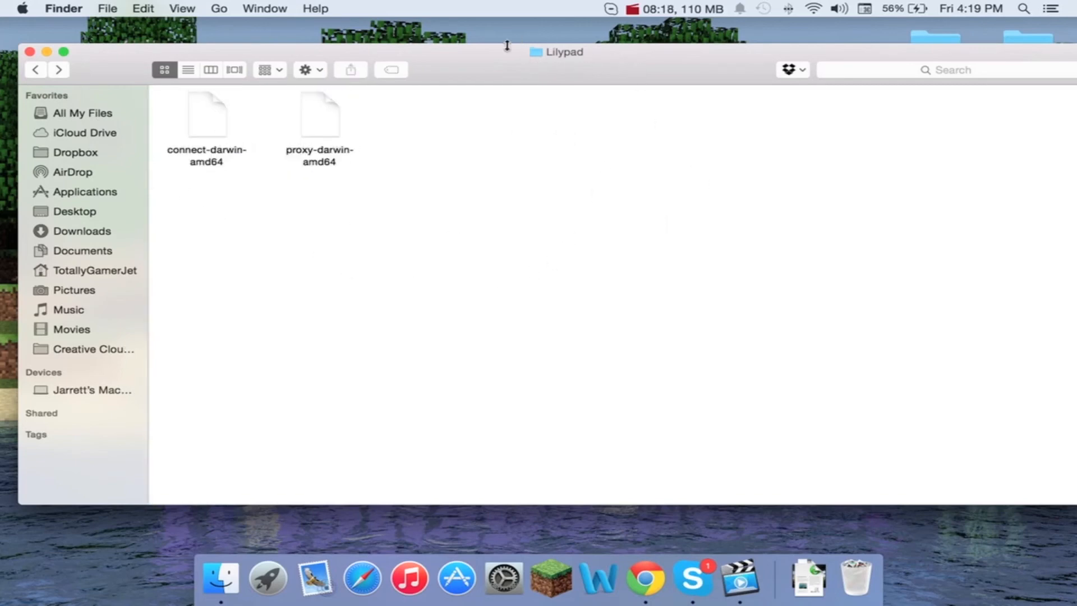
{"action": "mouse_move", "coordinate": [466, 47]}
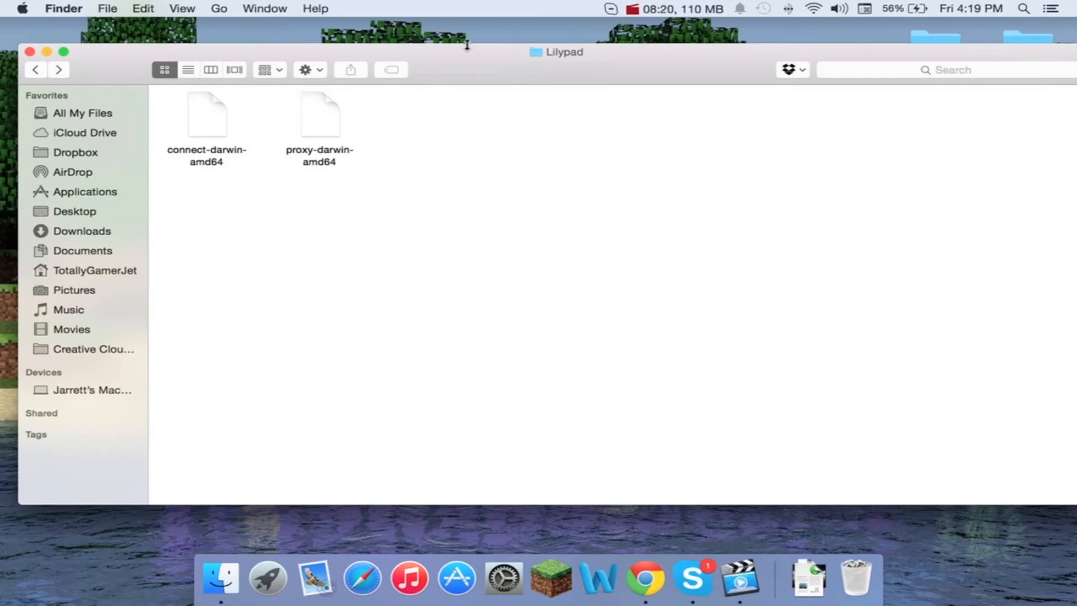